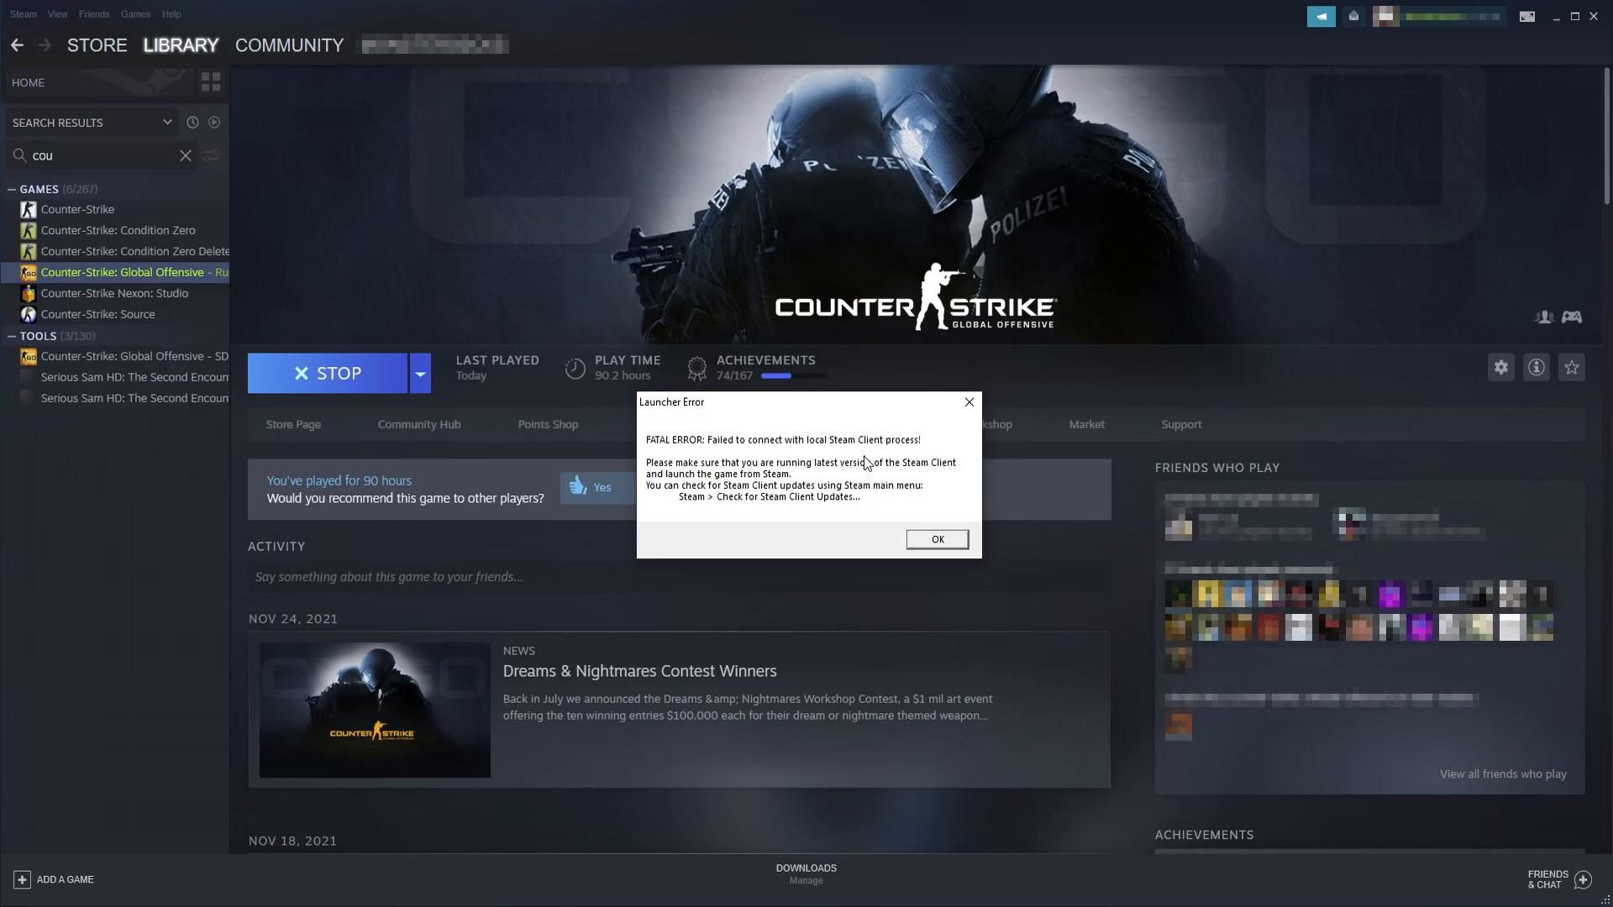
Dismiss the Counter-Strike: Global Offensive fatal launcher error with OK
{"action": "left_click", "coordinate": [937, 539]}
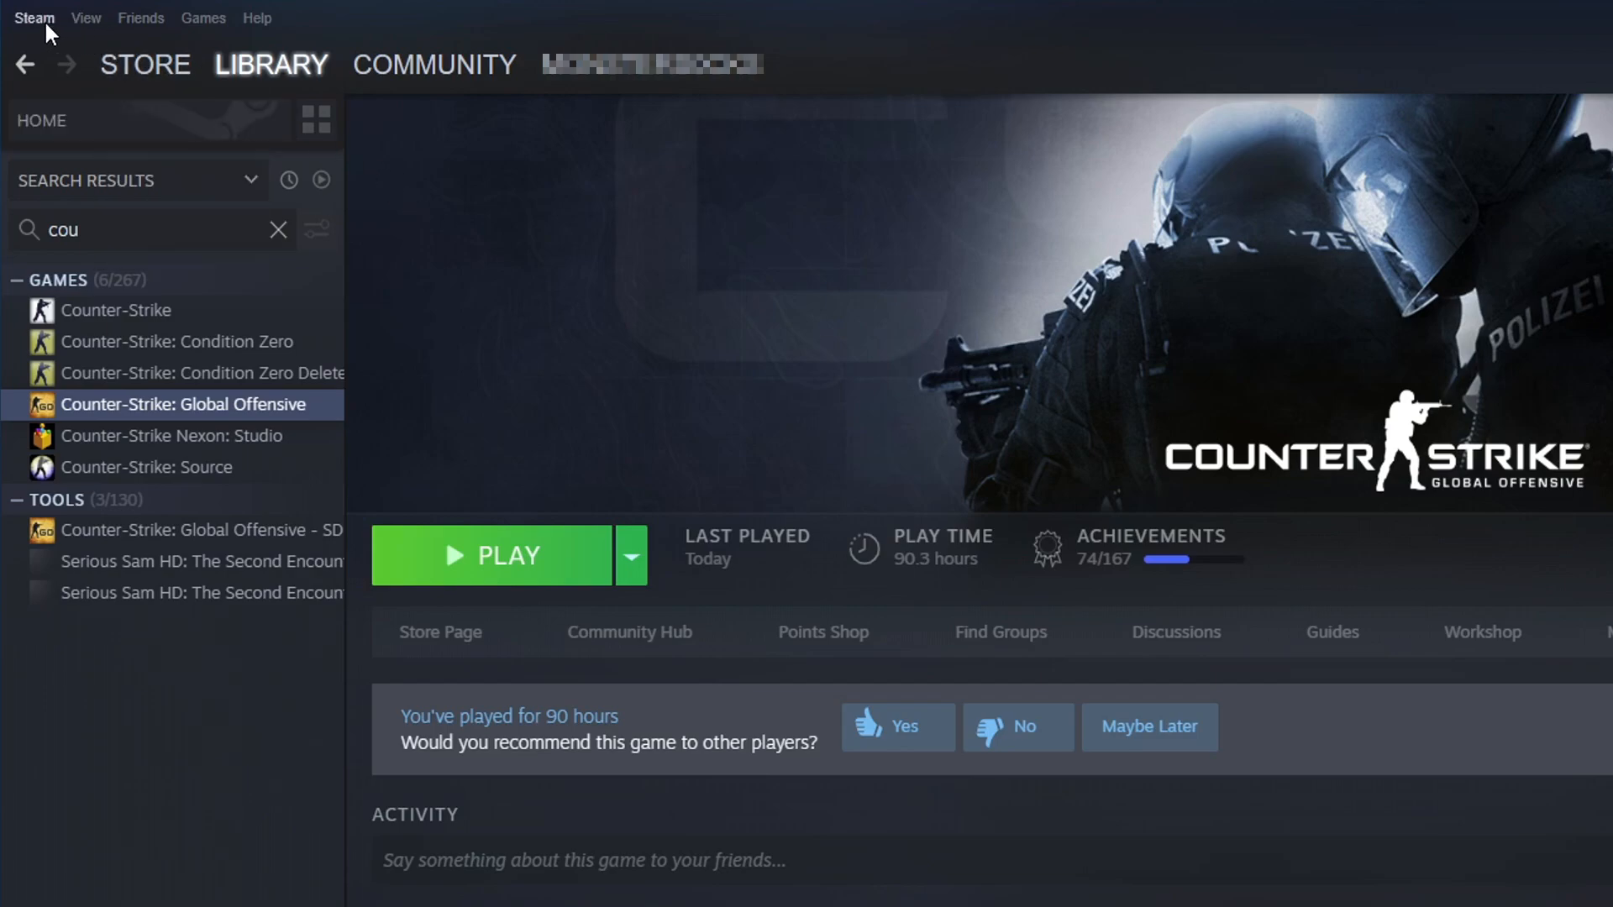
Run Check for Steam Client Updates and close the already up-to-date notice
{"action": "left_click", "coordinate": [37, 19]}
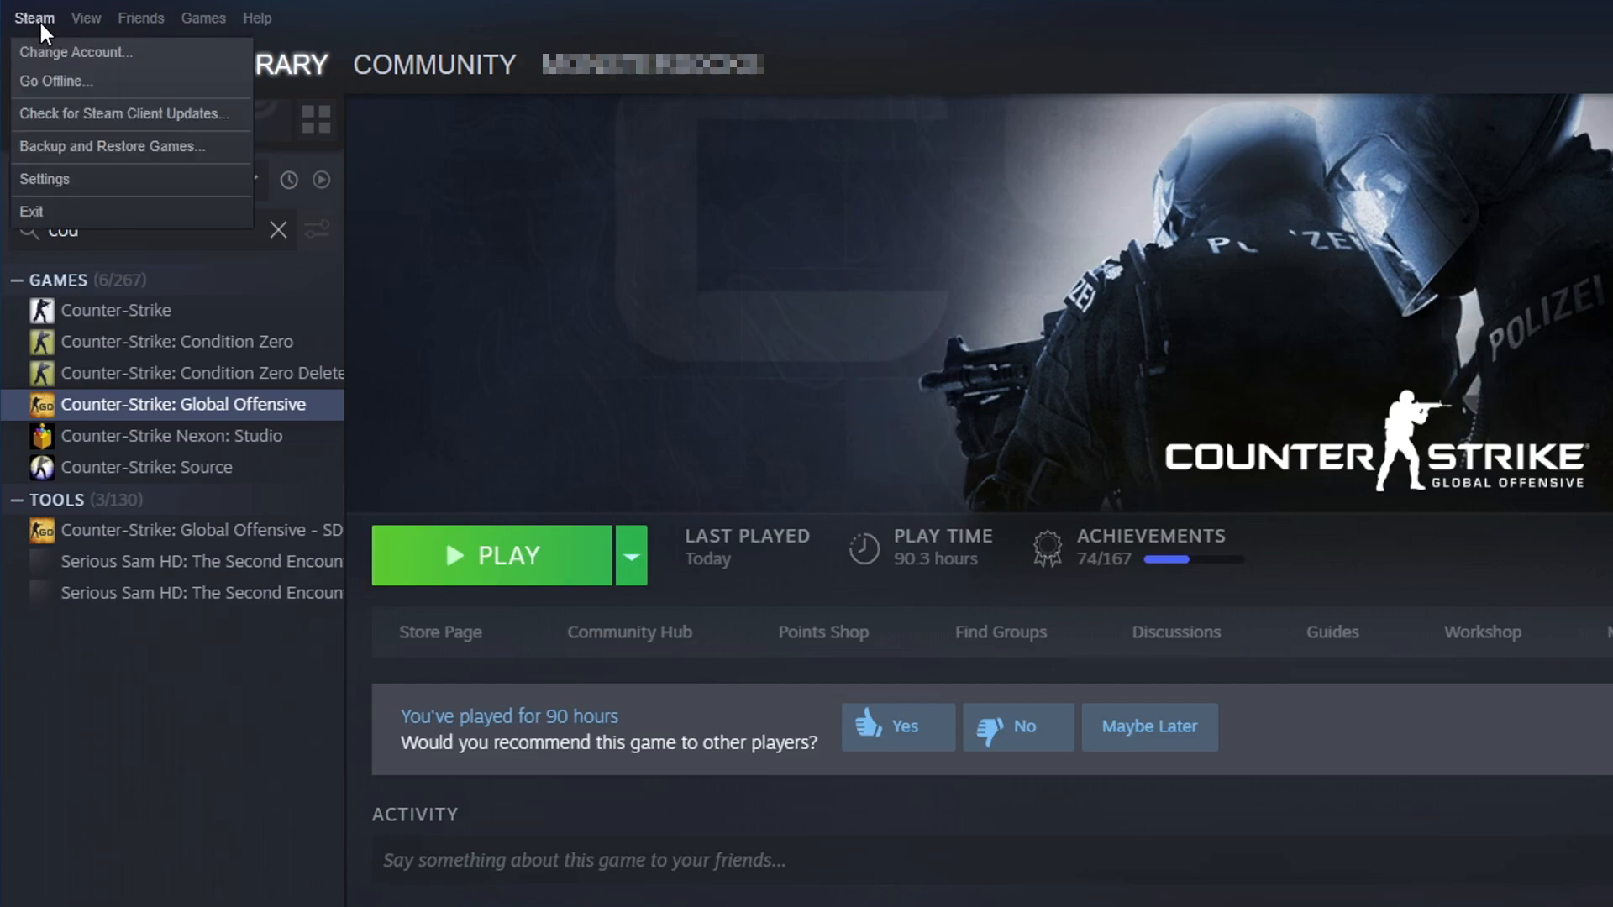
{"action": "mouse_move", "coordinate": [154, 127]}
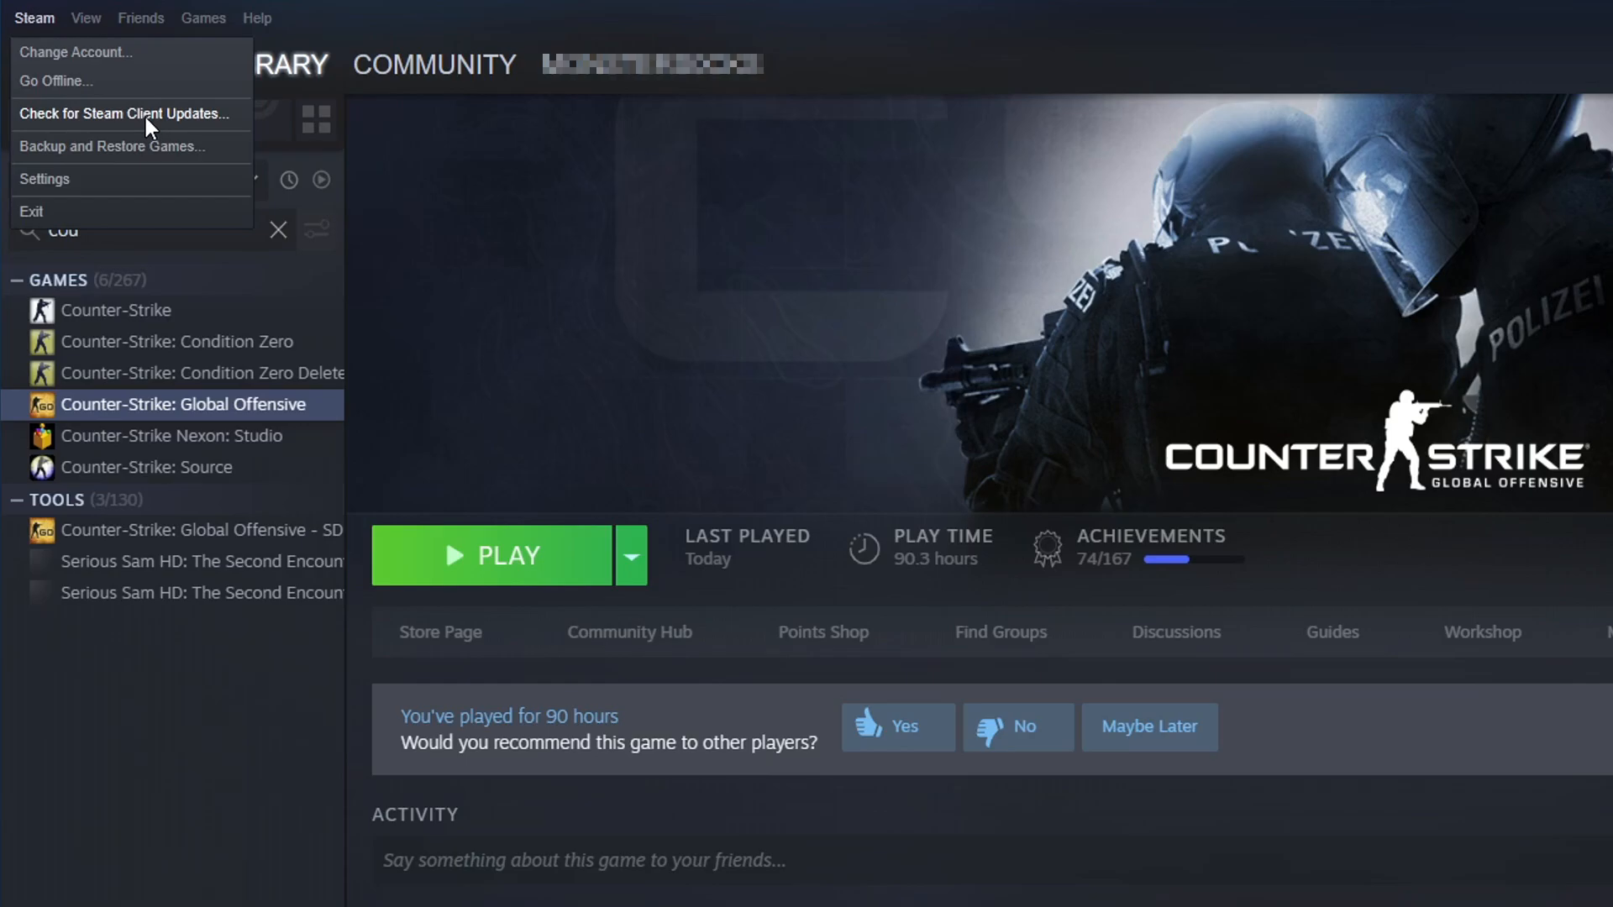
{"action": "left_click", "coordinate": [126, 114]}
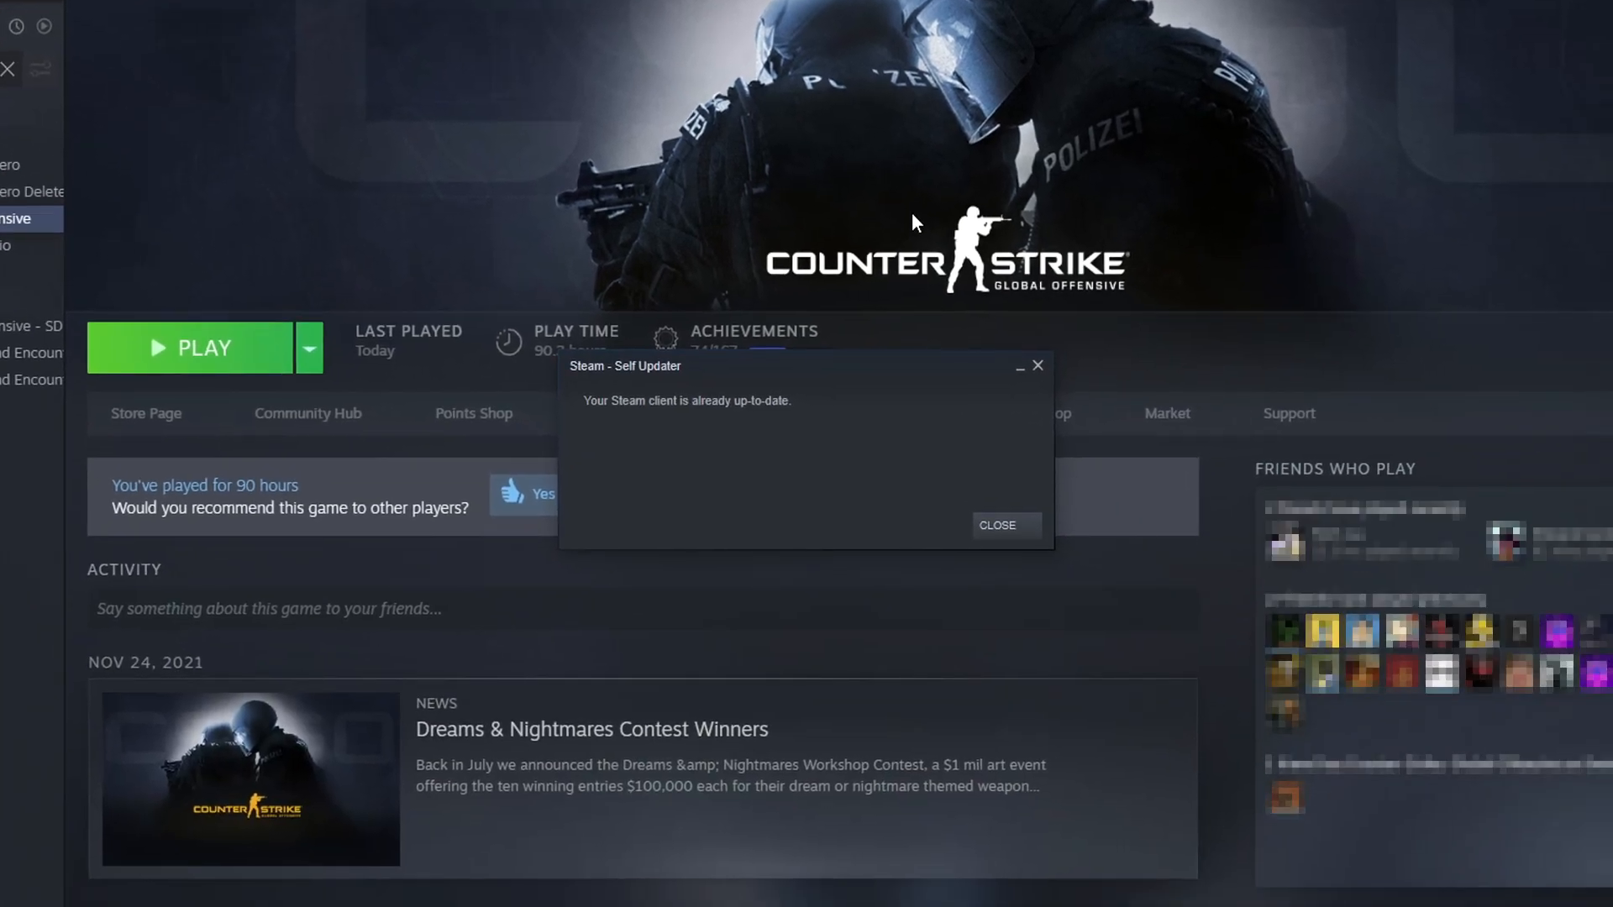
{"action": "mouse_move", "coordinate": [959, 292]}
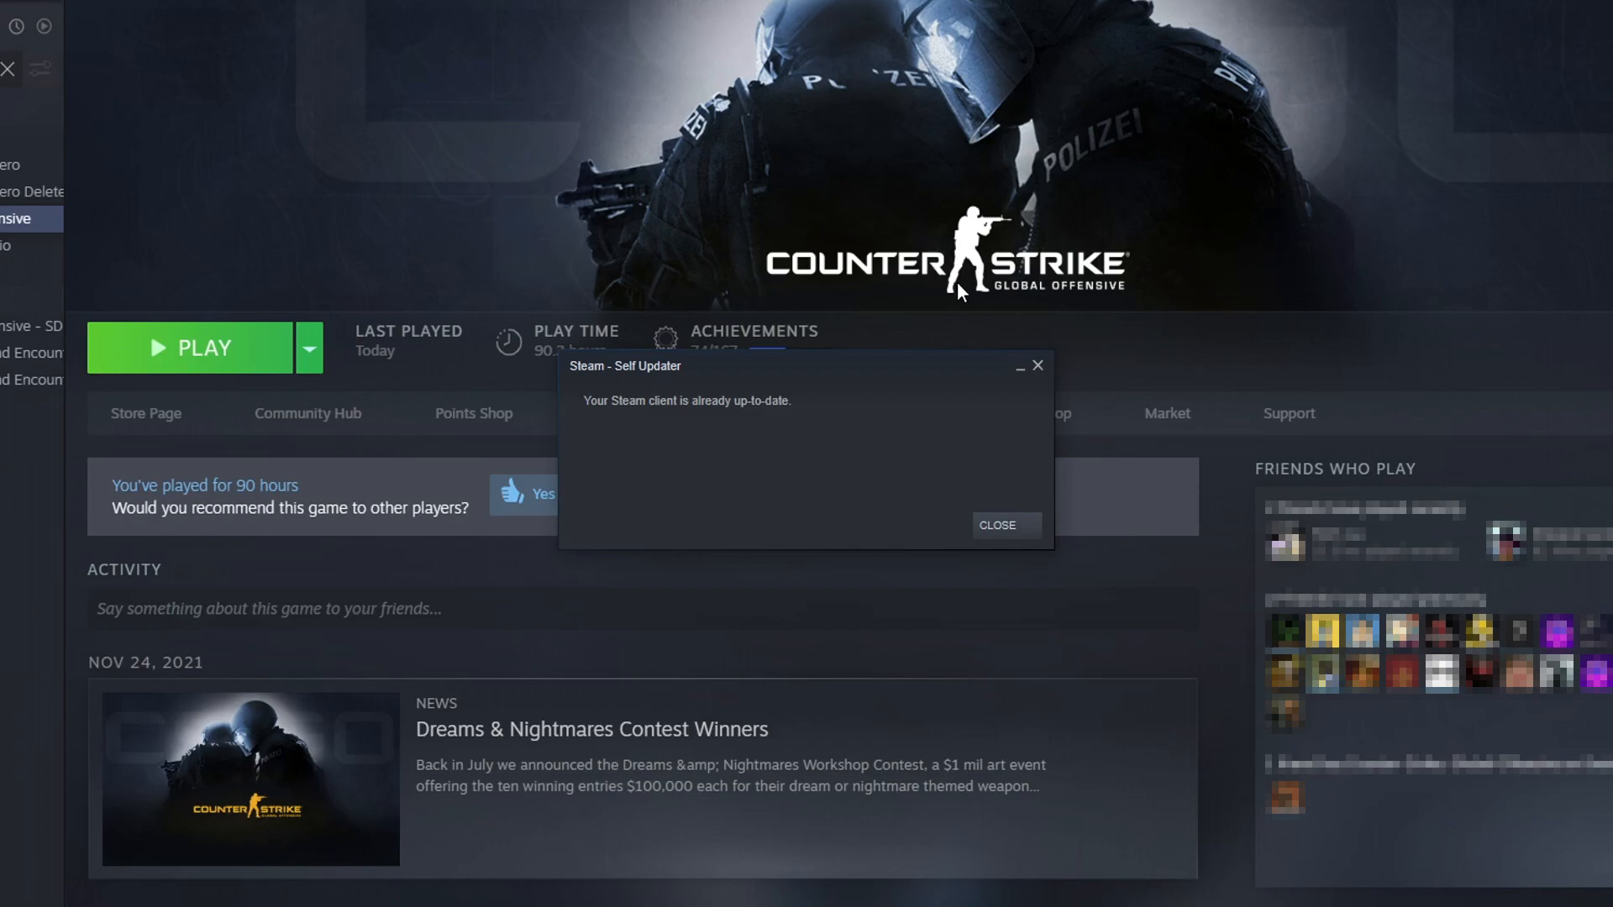
{"action": "left_click", "coordinate": [998, 525]}
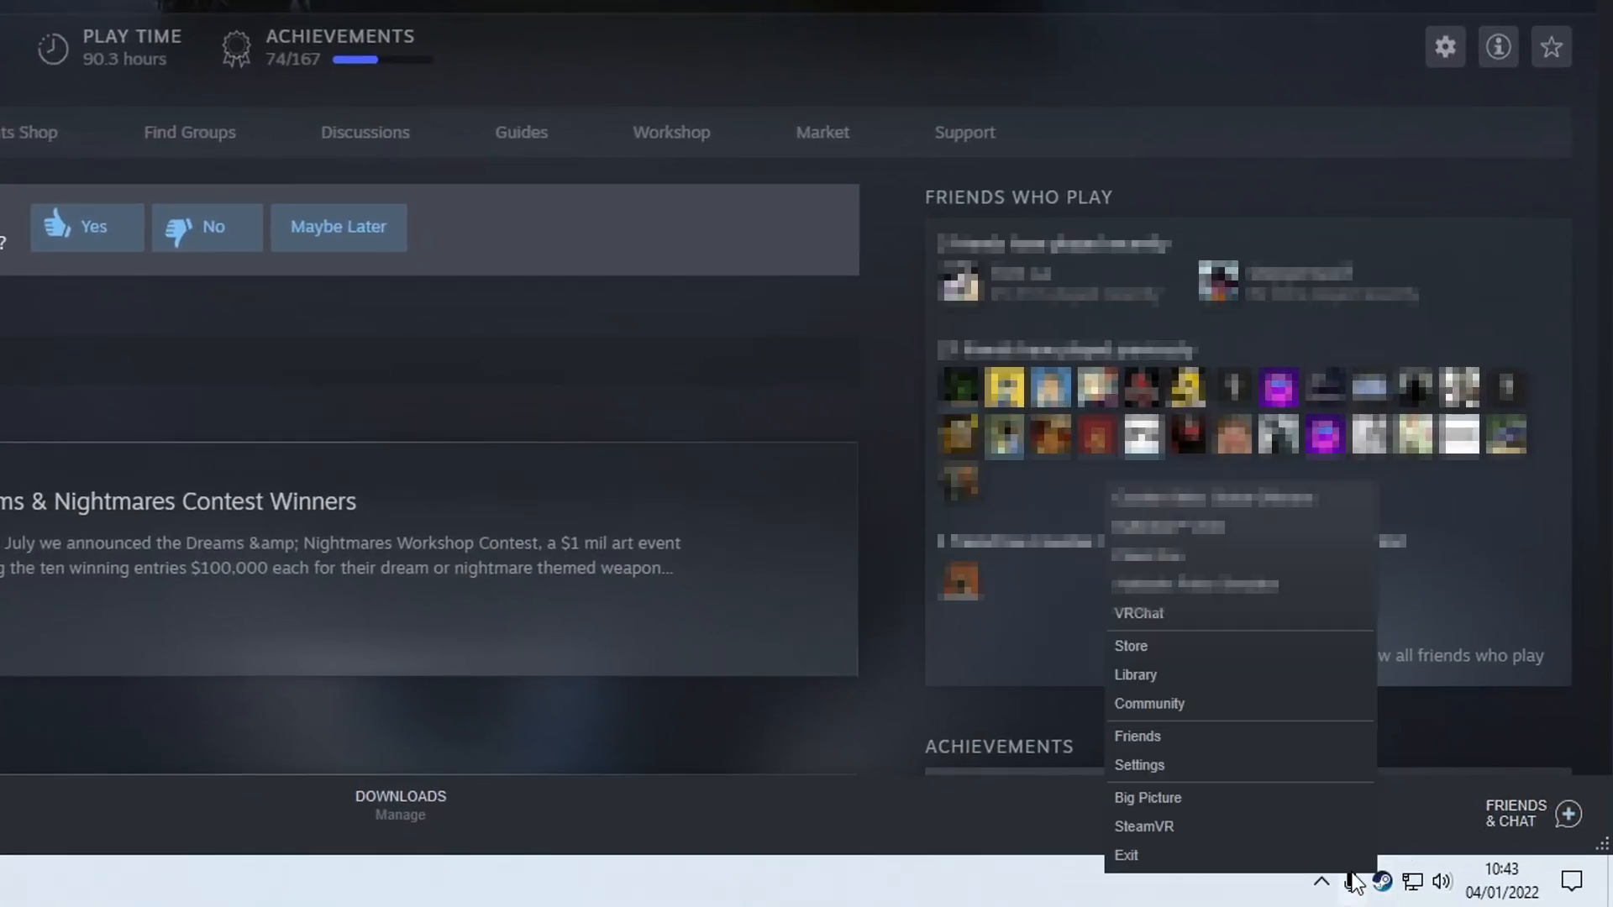
Exit Steam completely from its tray icon
{"action": "left_click", "coordinate": [1125, 854]}
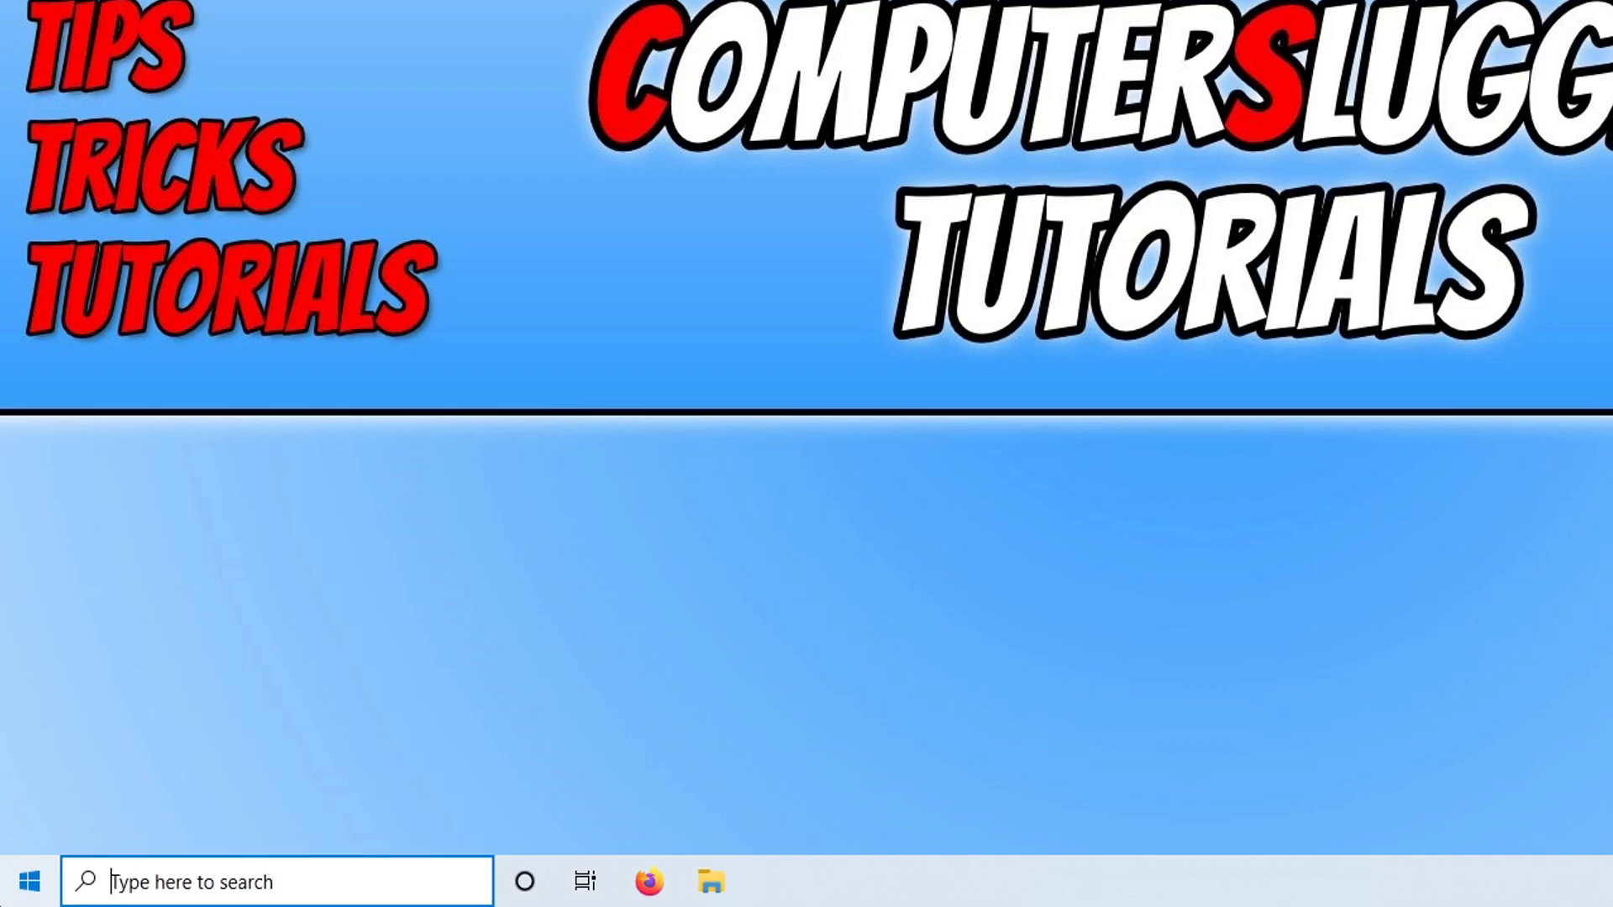
Search 'steam' and show the shortcut's file location under Program Files (x86)
{"action": "type", "text": "s"}
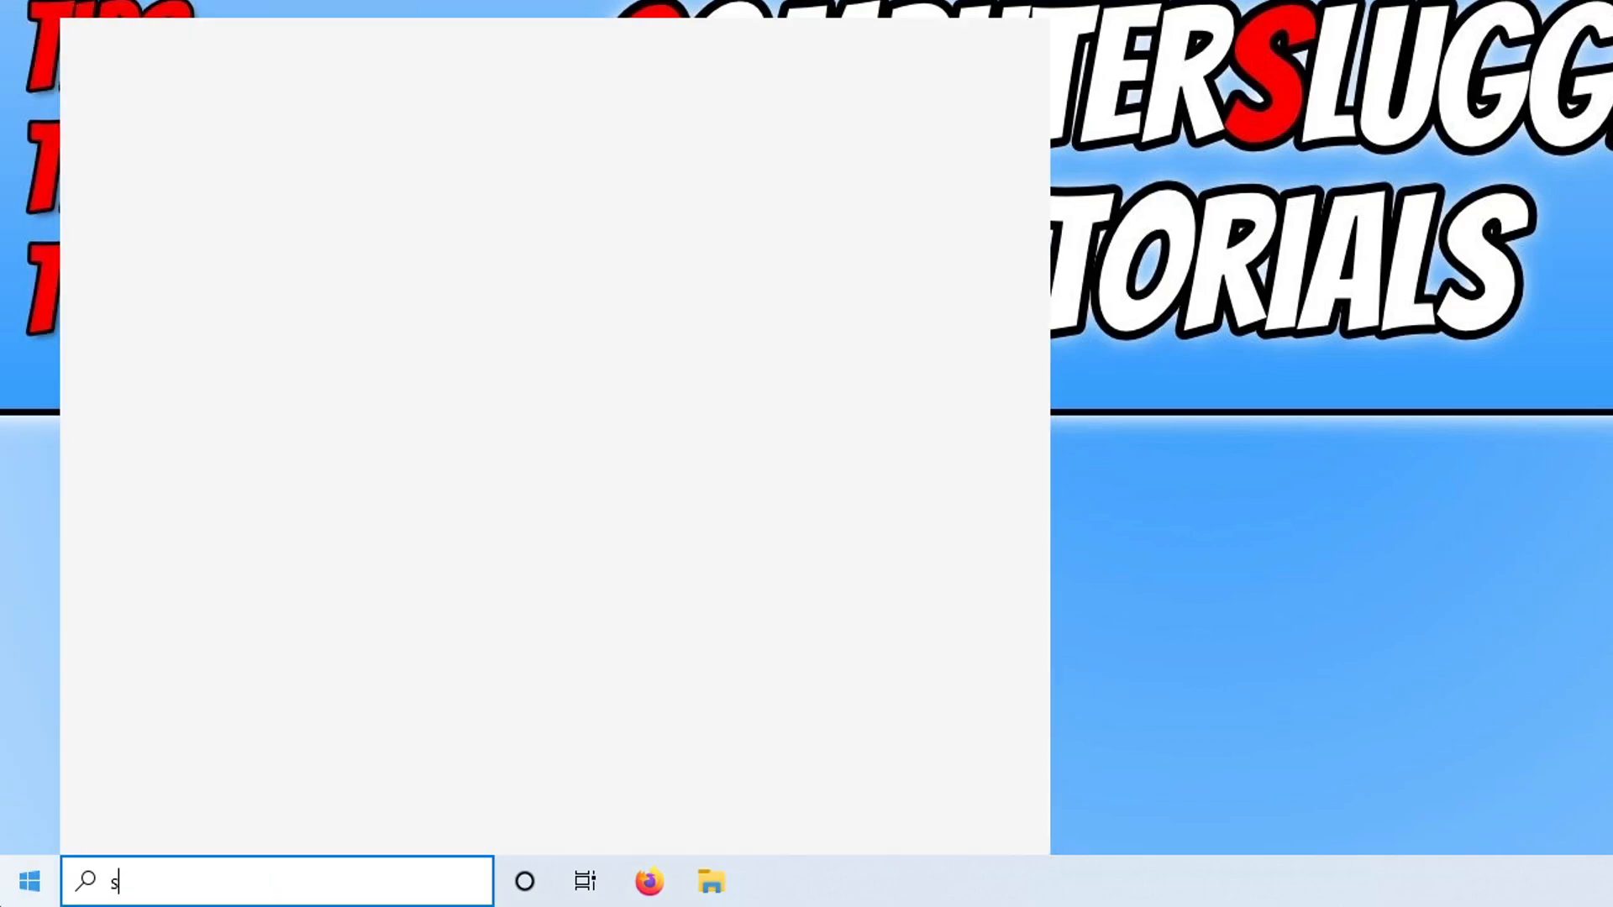
{"action": "type", "text": "team"}
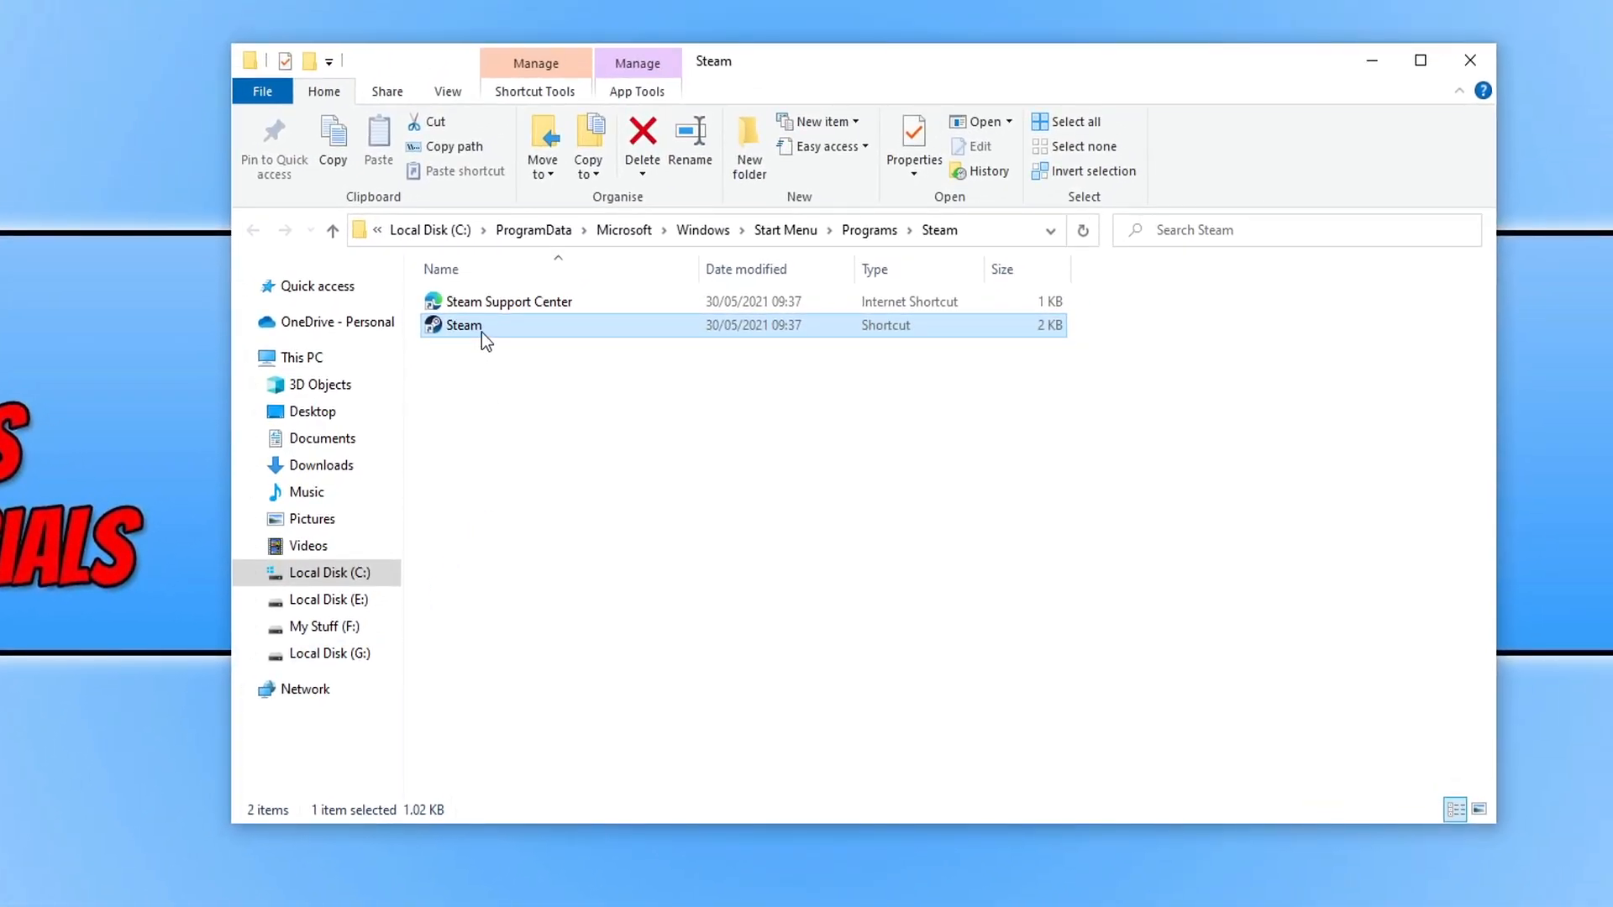
{"action": "right_click", "coordinate": [464, 326]}
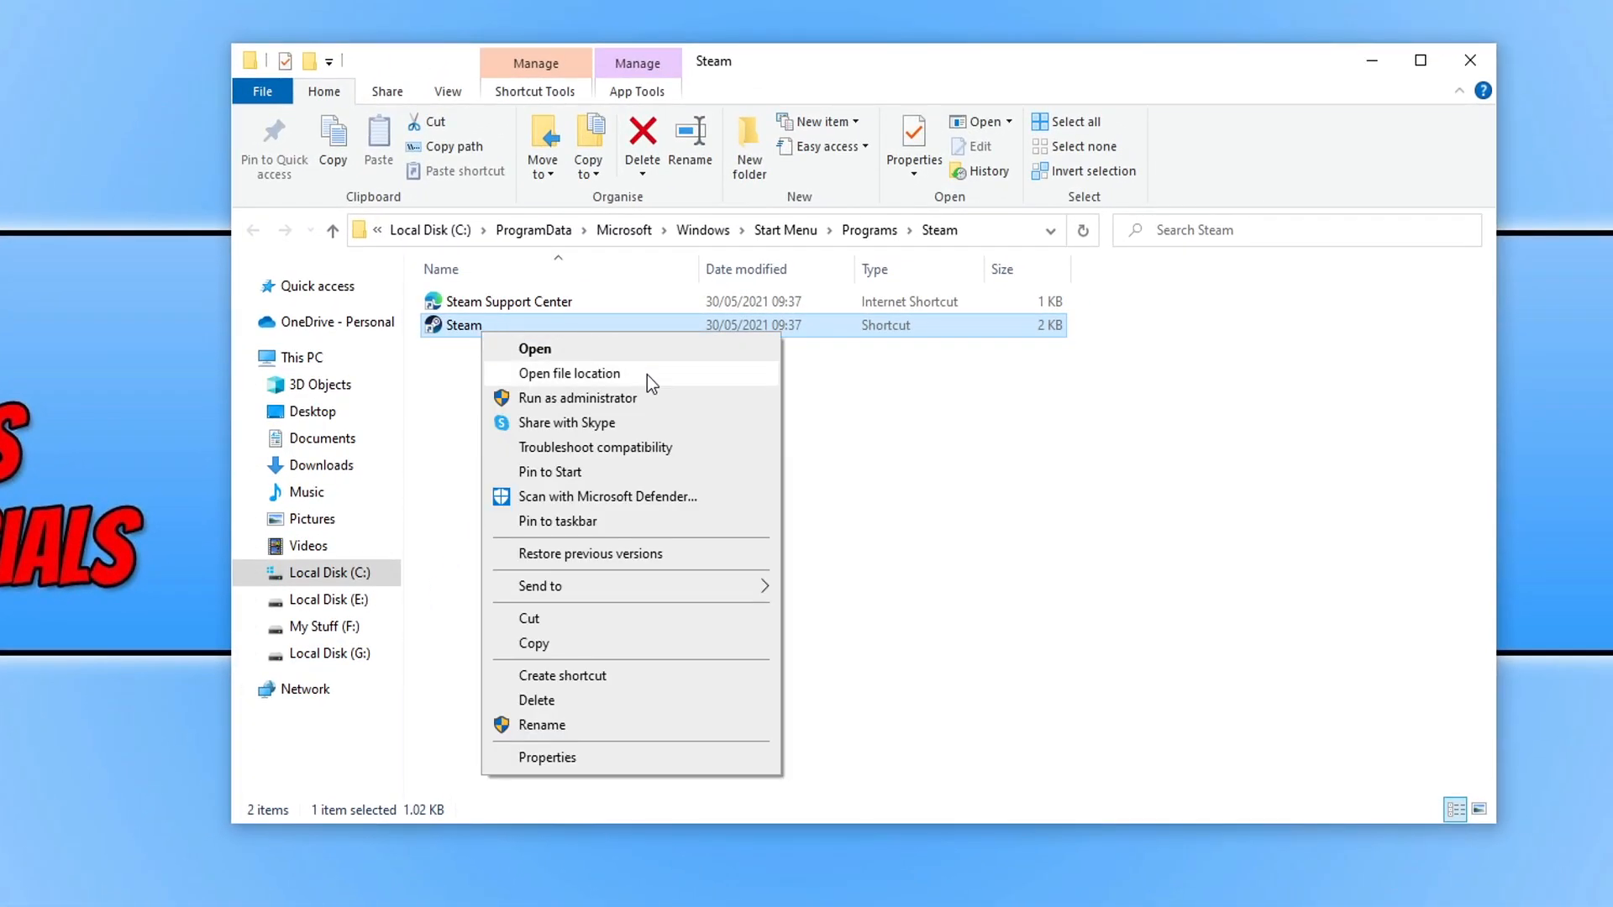
{"action": "left_click", "coordinate": [569, 373]}
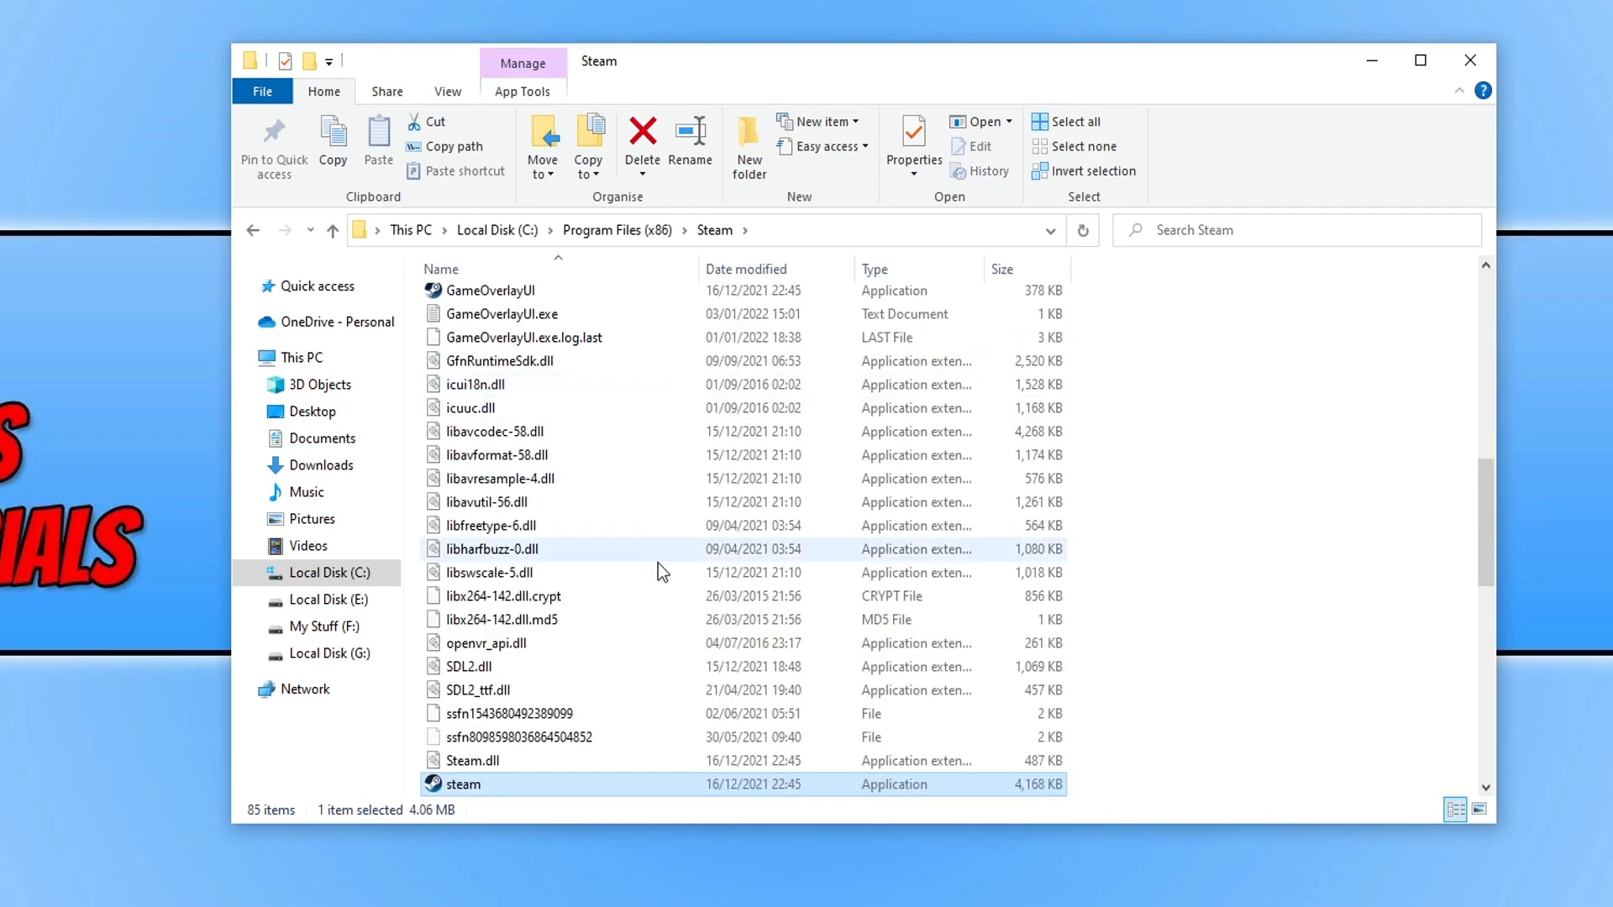
Set steam.exe to always Run this program as an administrator via Compatibility properties
{"action": "right_click", "coordinate": [463, 712]}
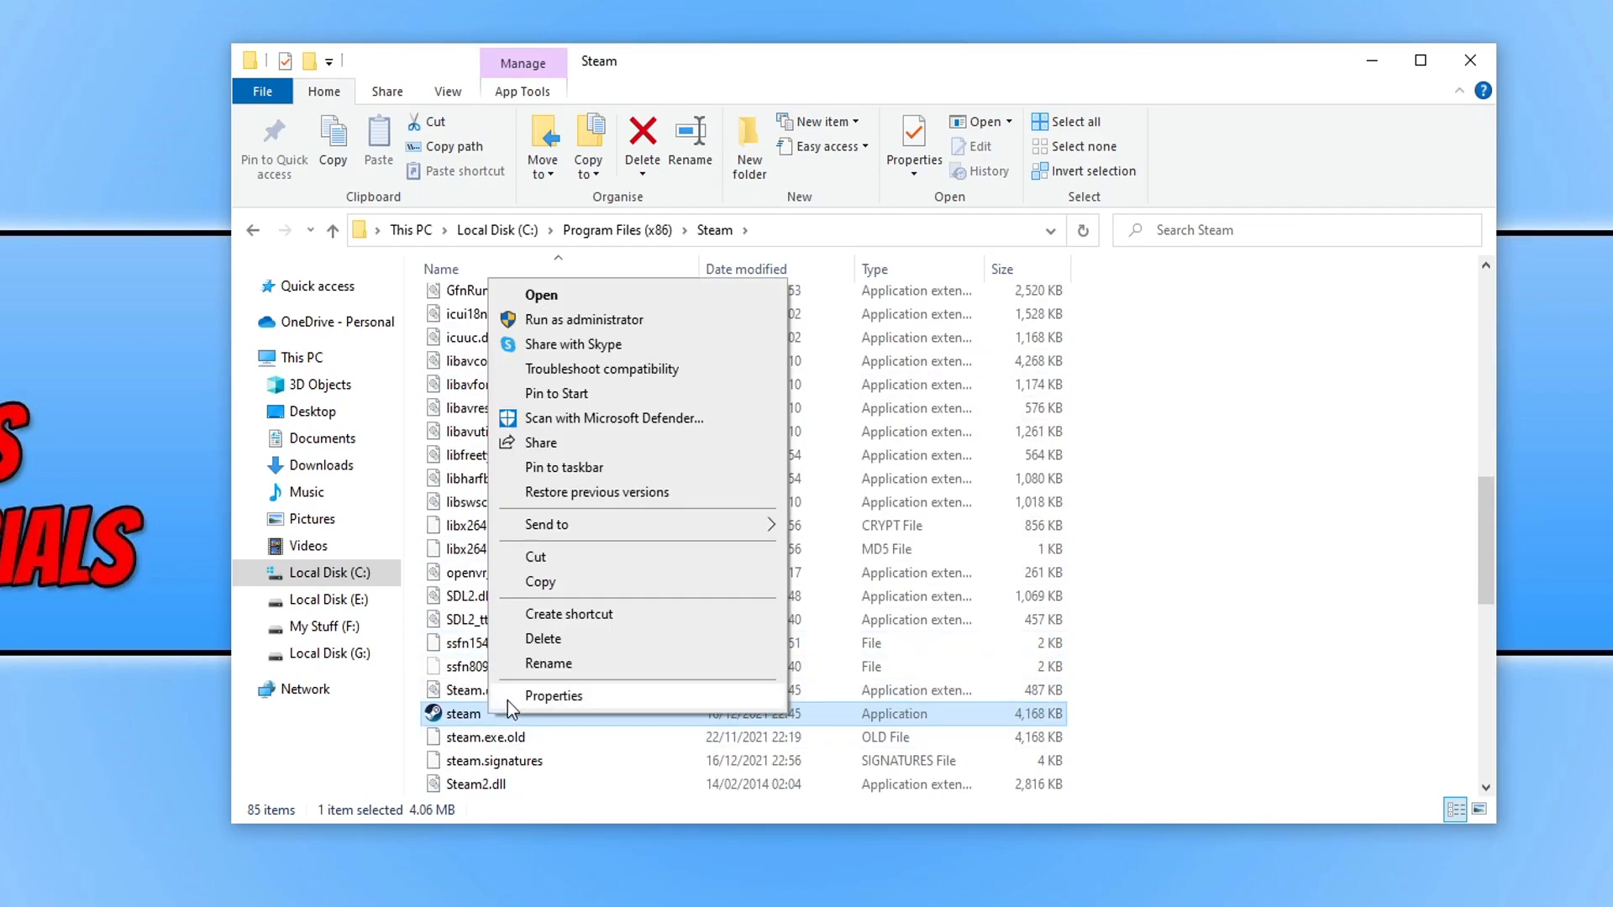
{"action": "left_click", "coordinate": [554, 696]}
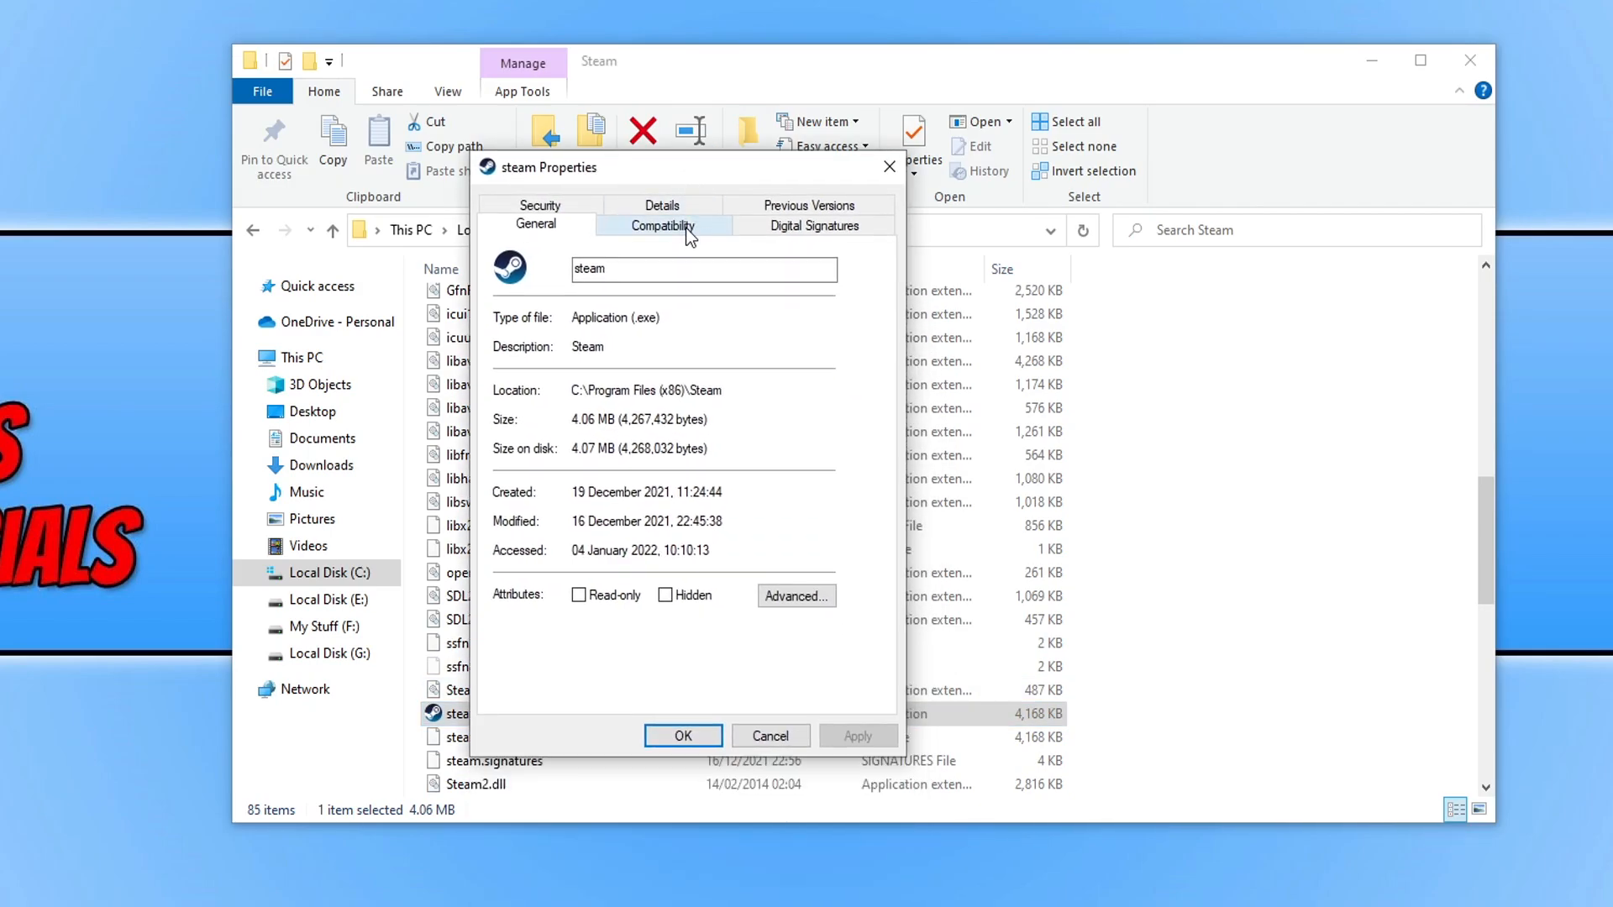
{"action": "left_click", "coordinate": [662, 225]}
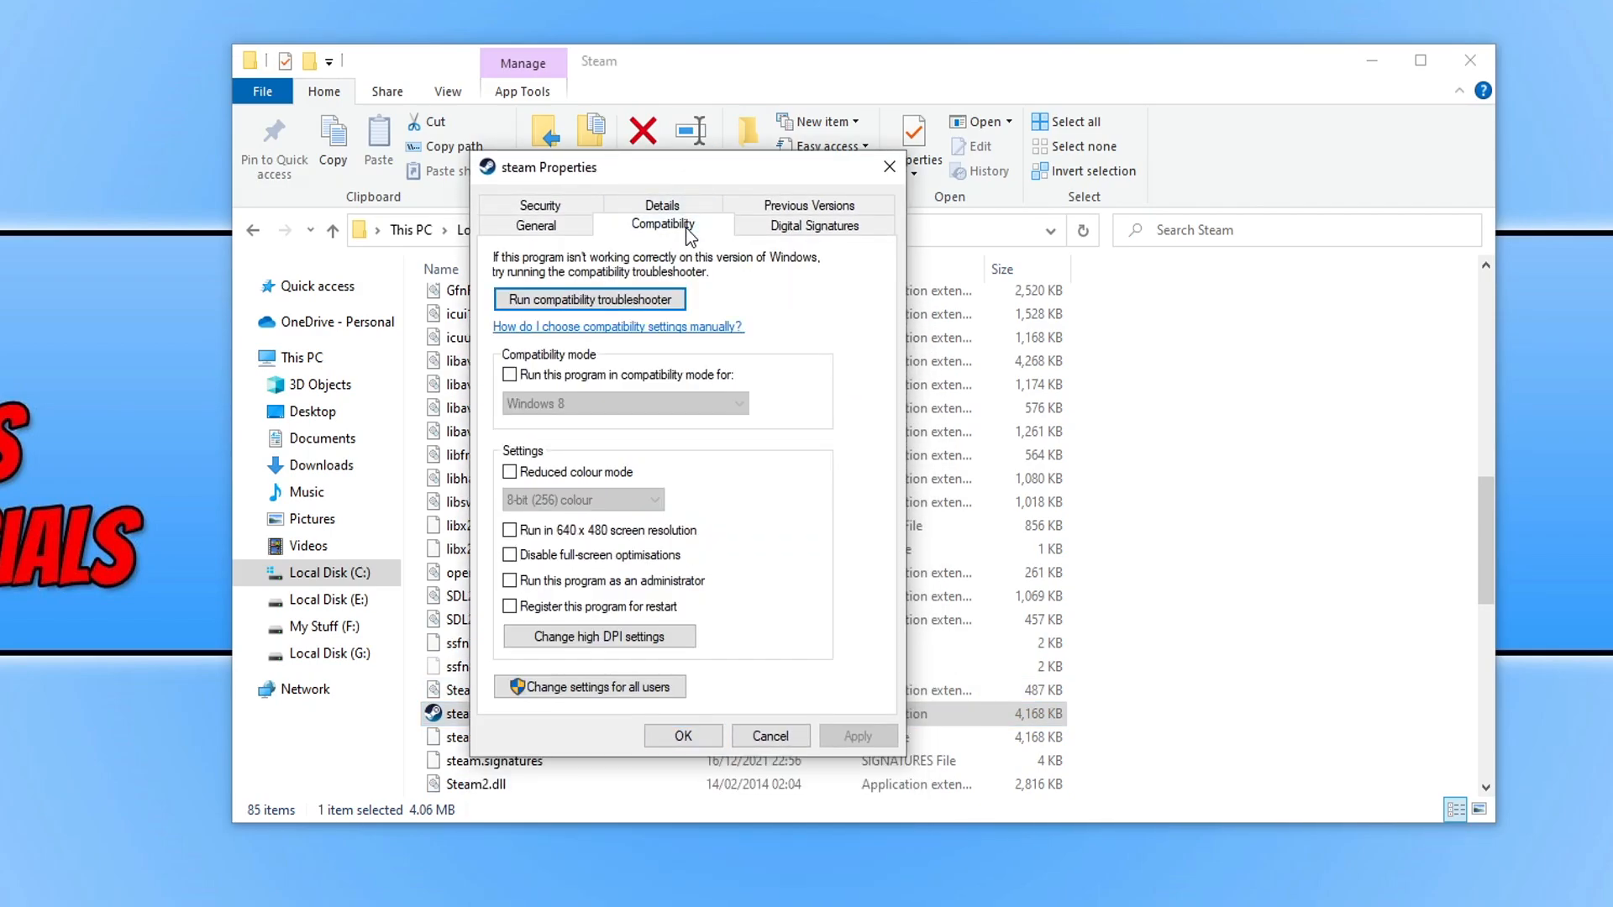
{"action": "left_click", "coordinate": [509, 579]}
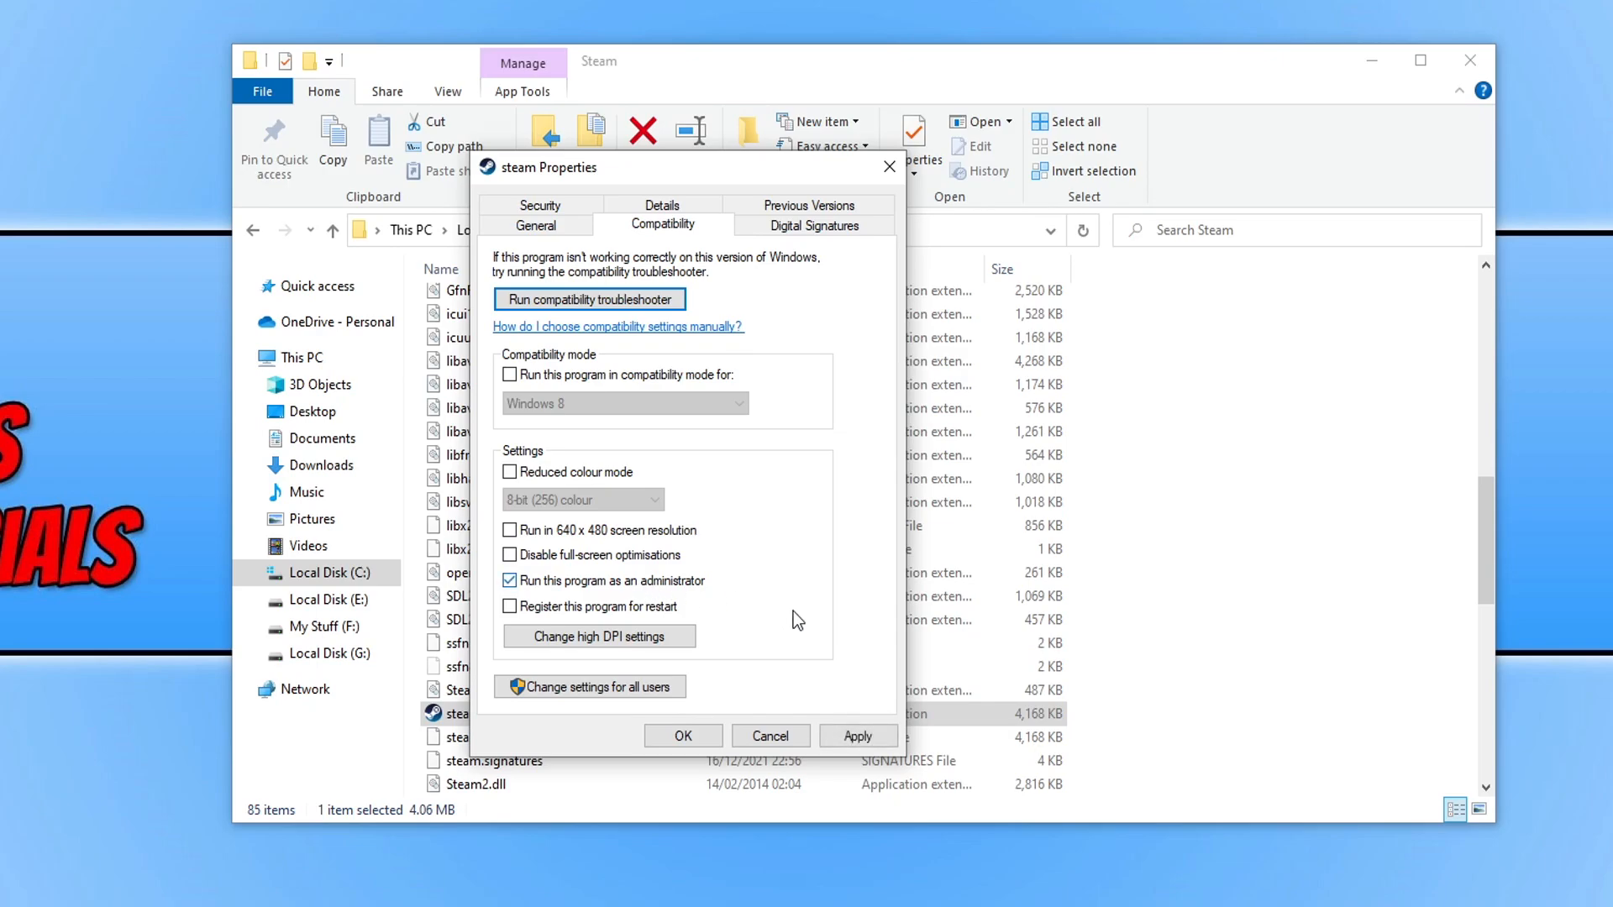
{"action": "left_click", "coordinate": [858, 735]}
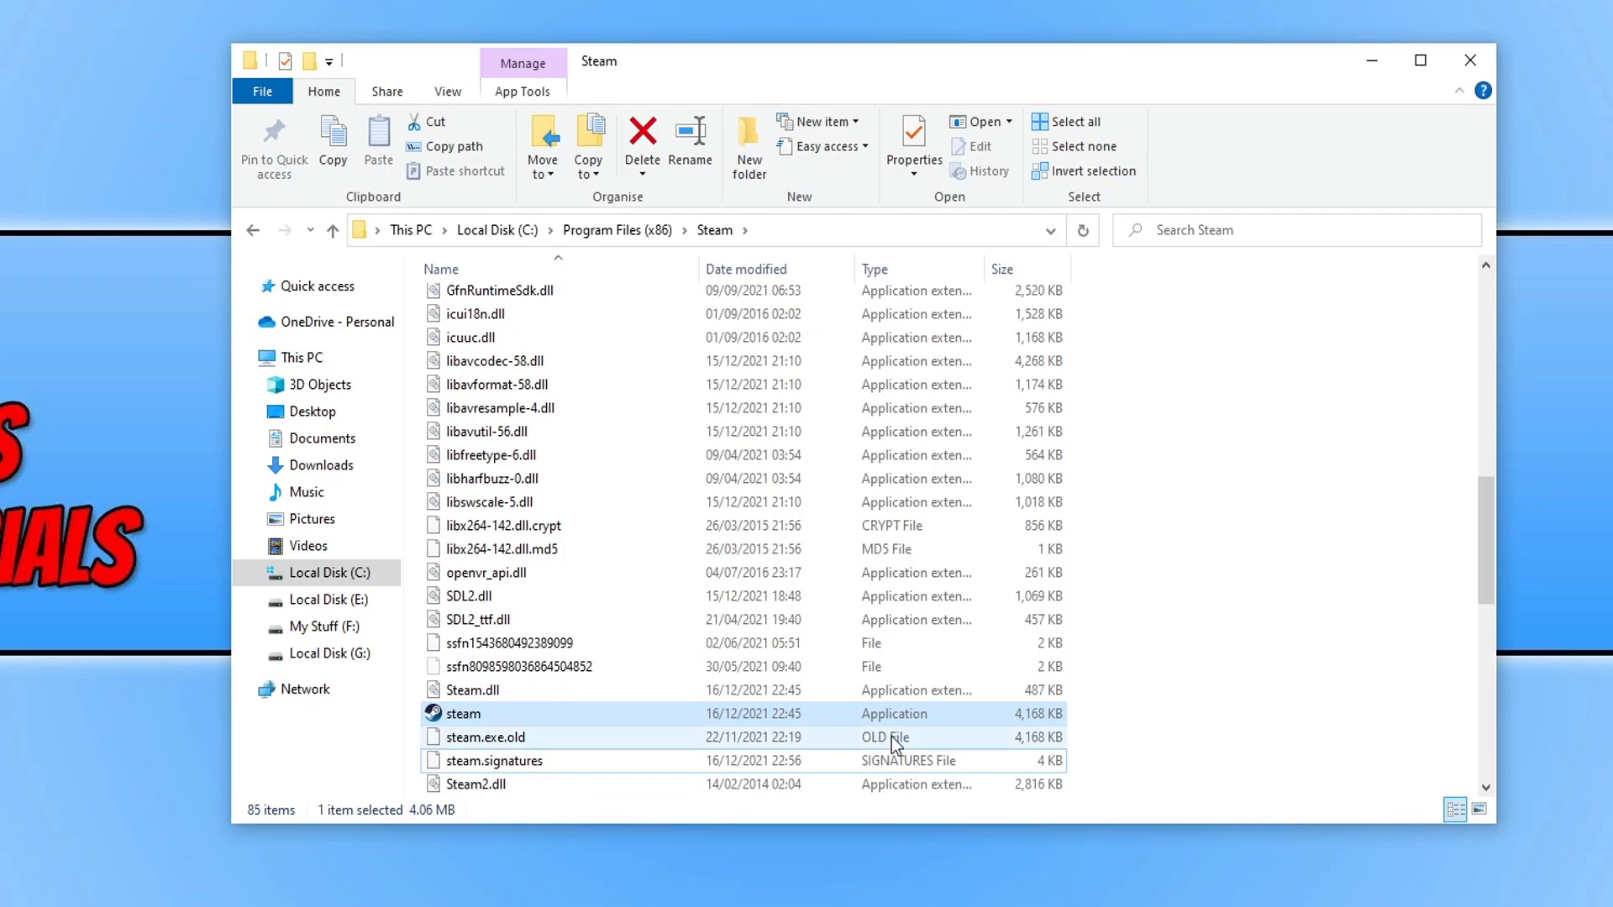
Relaunch Steam from its folder and Continue past the compatibility mode warning
{"action": "double_click", "coordinate": [463, 712]}
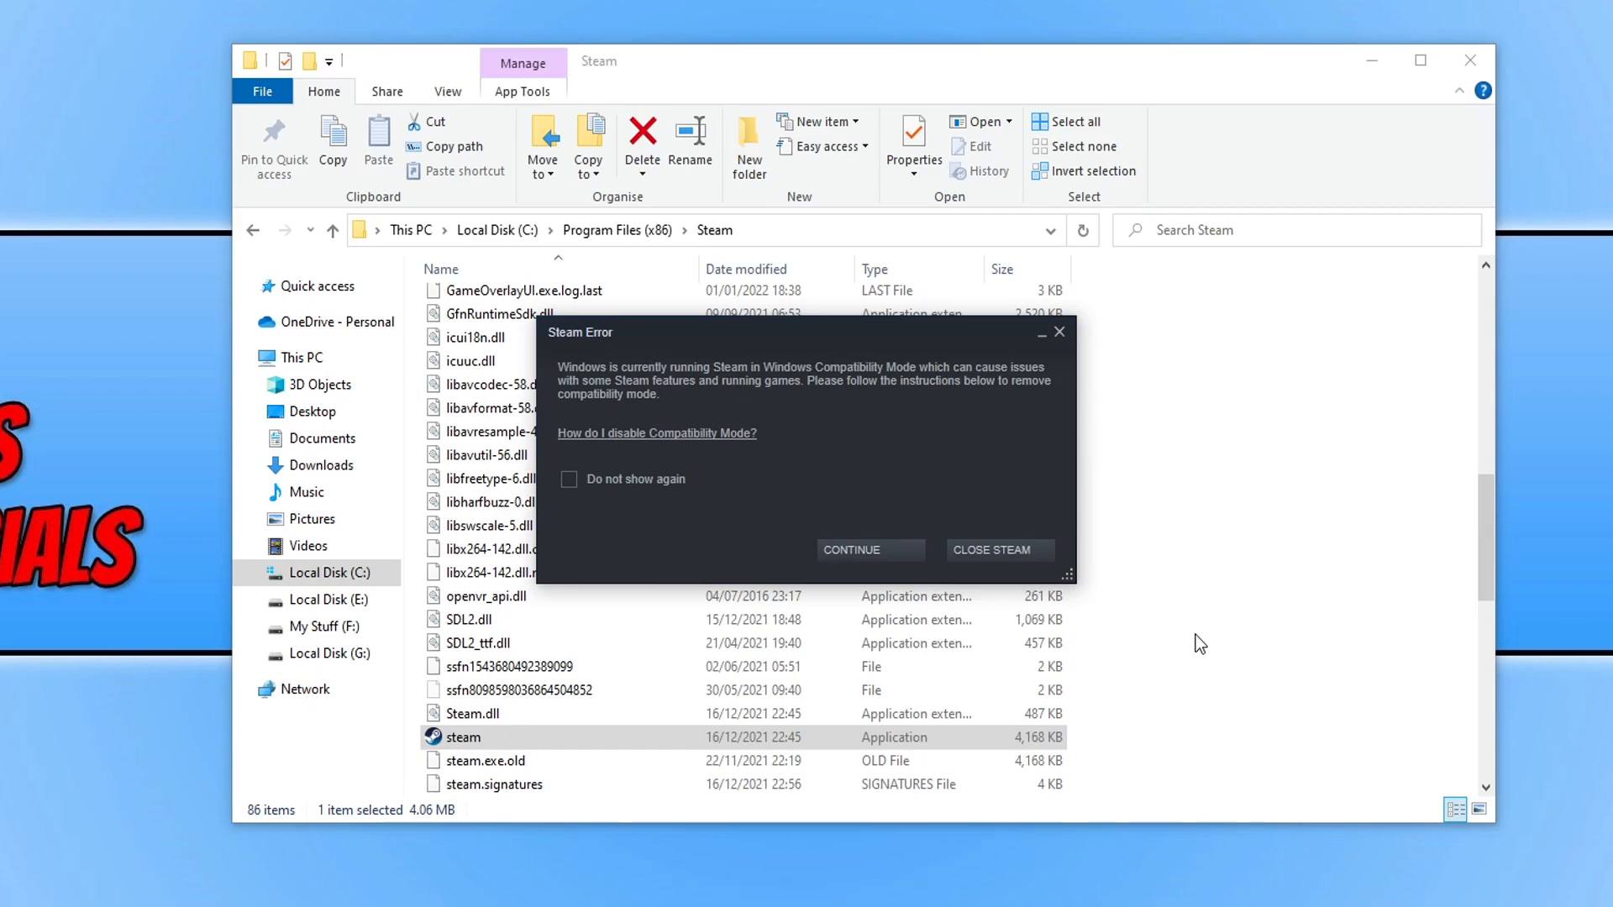
{"action": "mouse_move", "coordinate": [971, 407]}
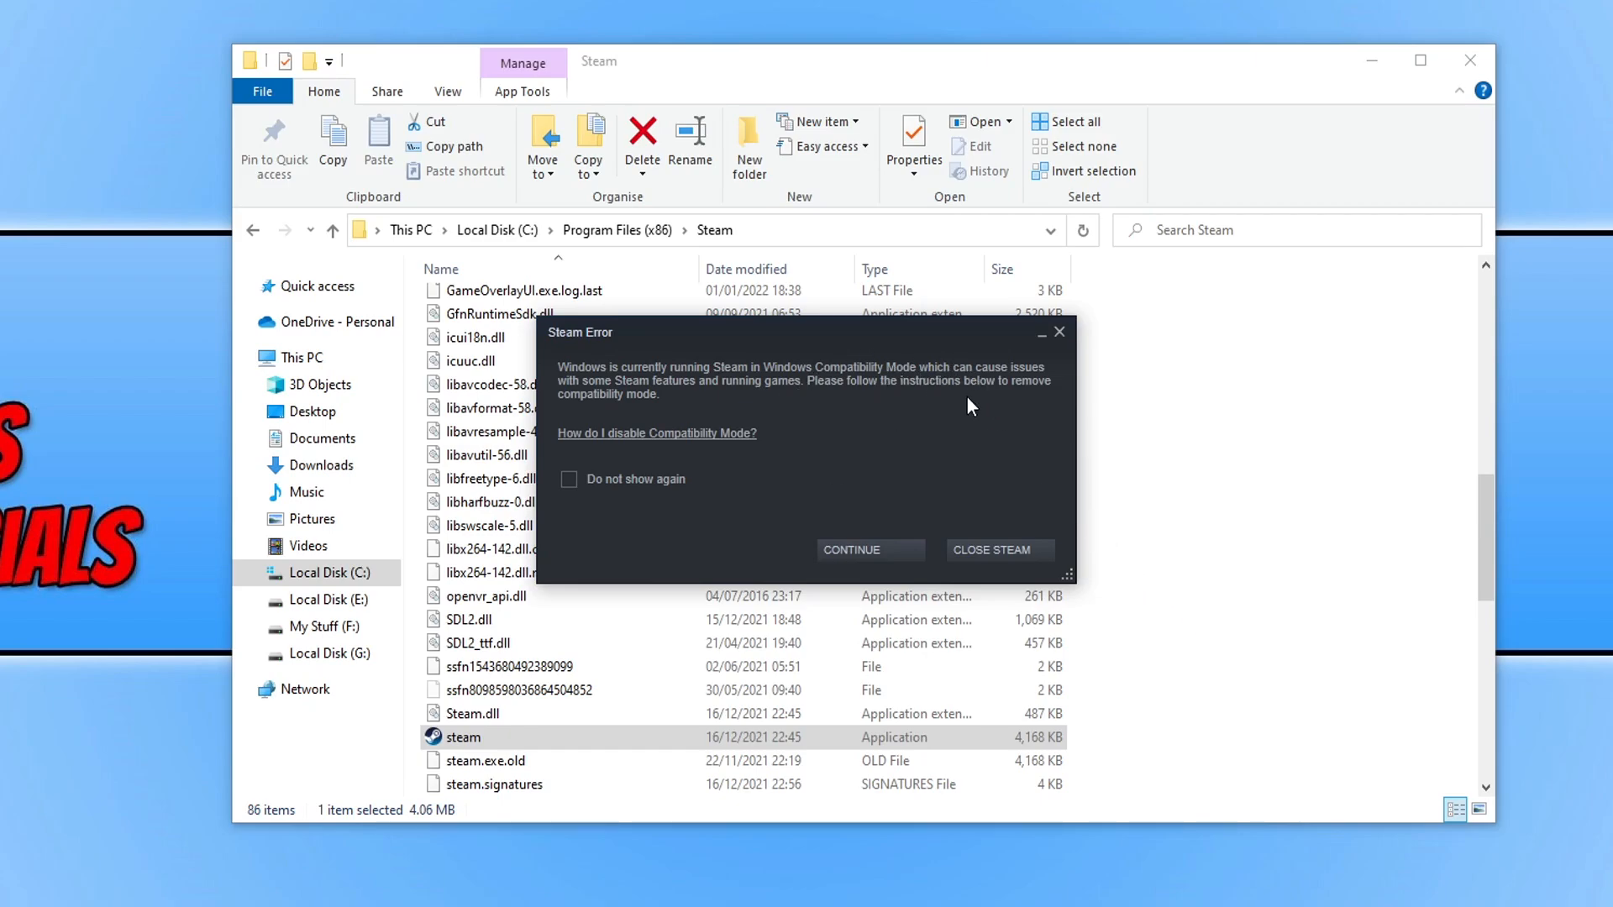
{"action": "mouse_move", "coordinate": [984, 416]}
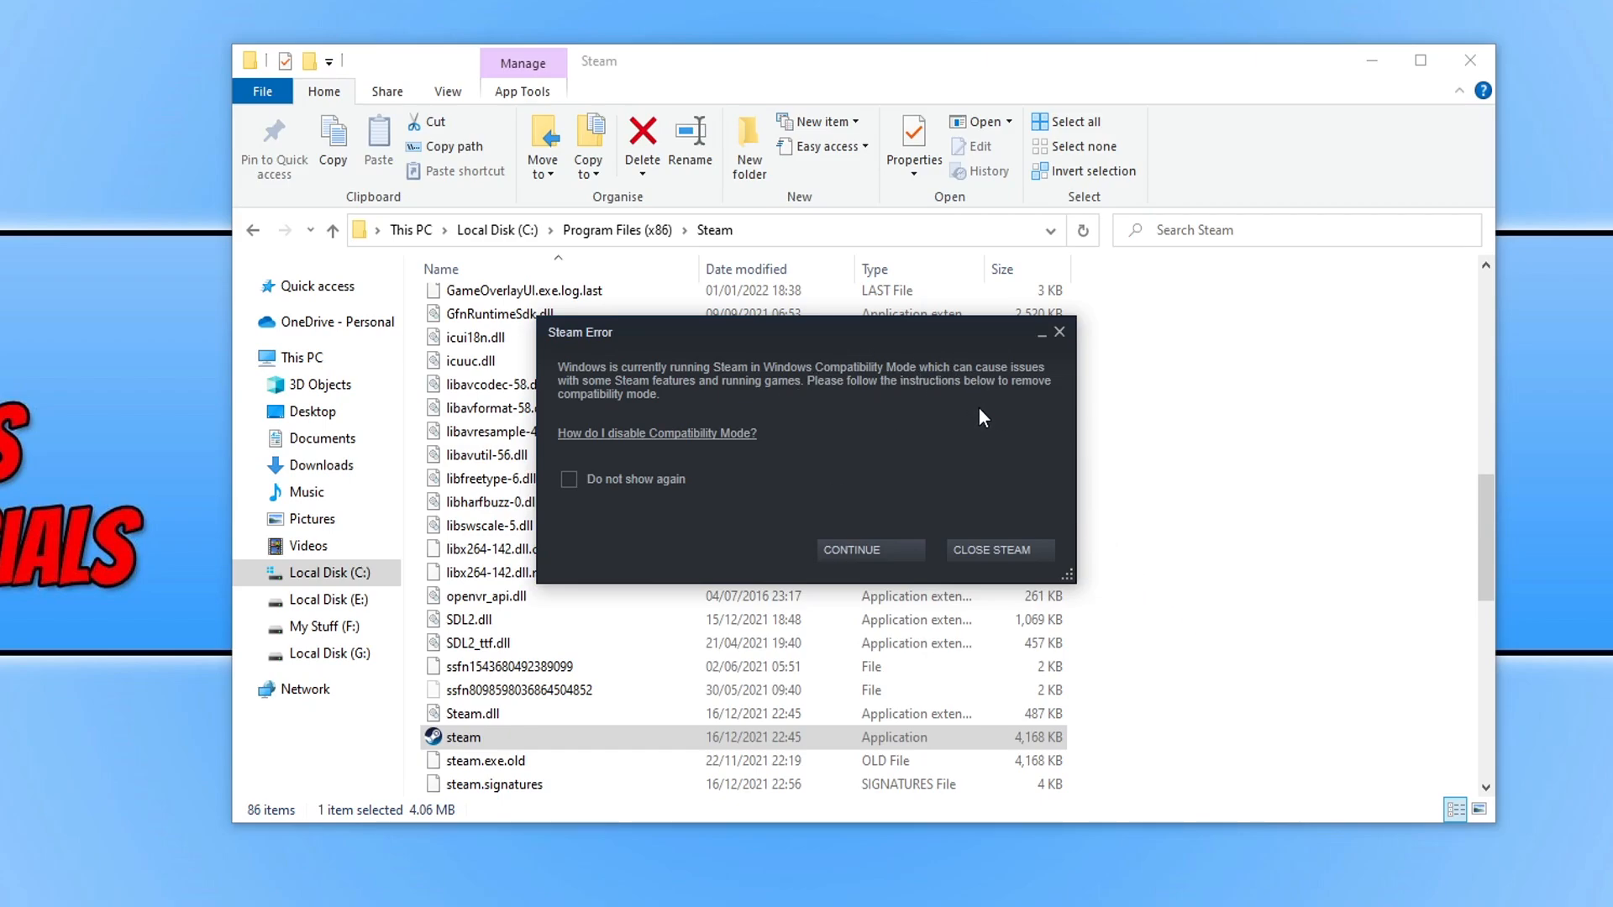
{"action": "mouse_move", "coordinate": [879, 558]}
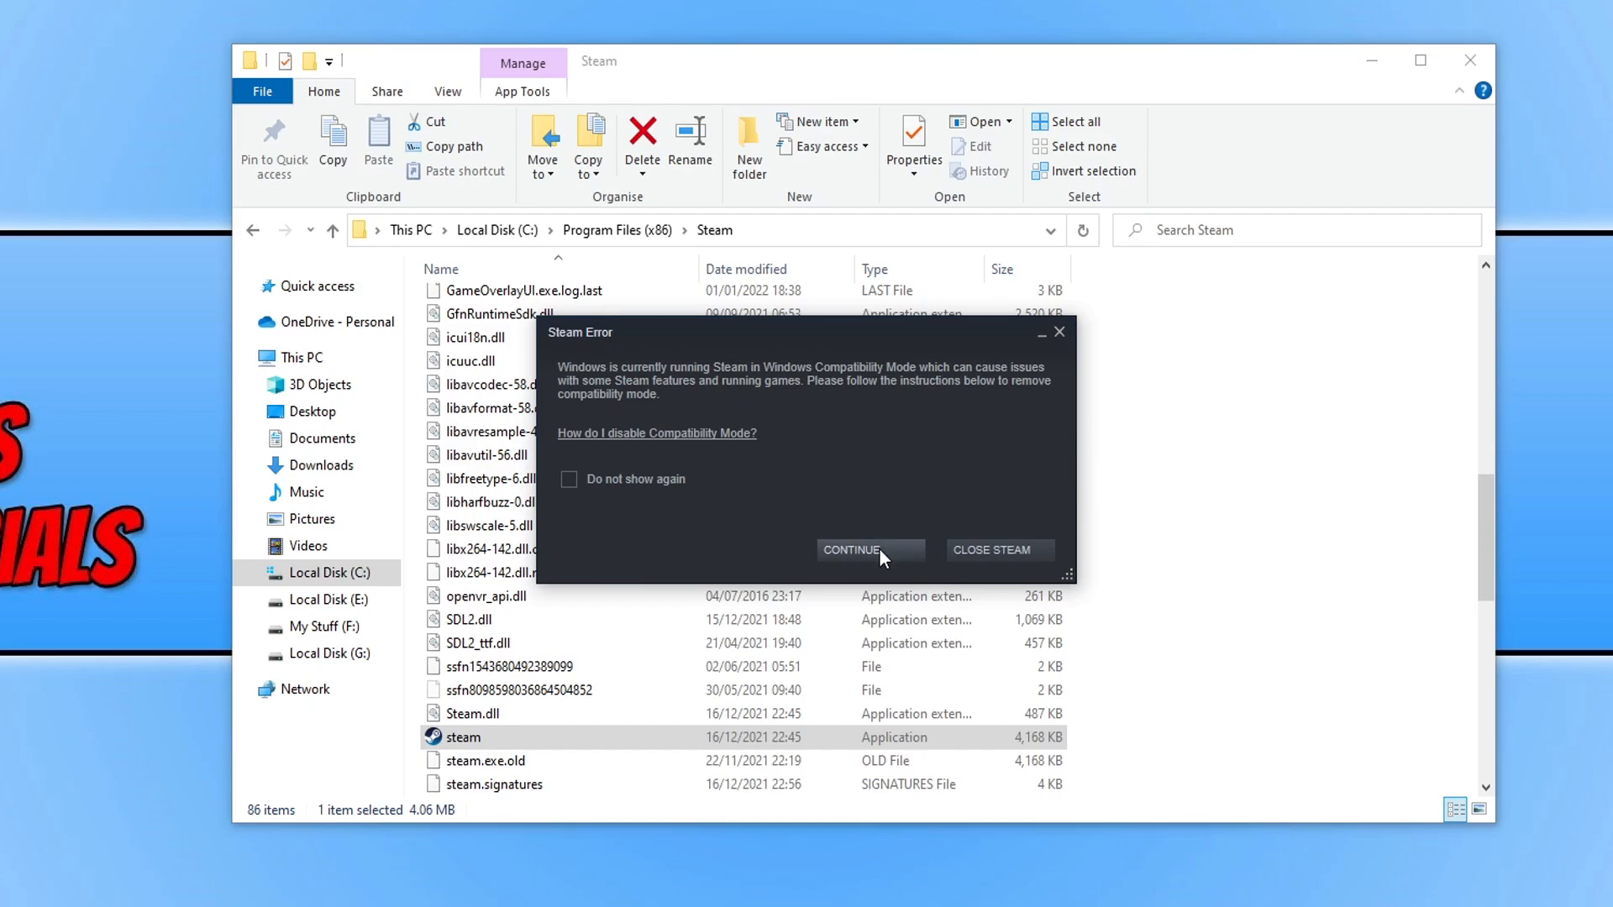
{"action": "left_click", "coordinate": [850, 550]}
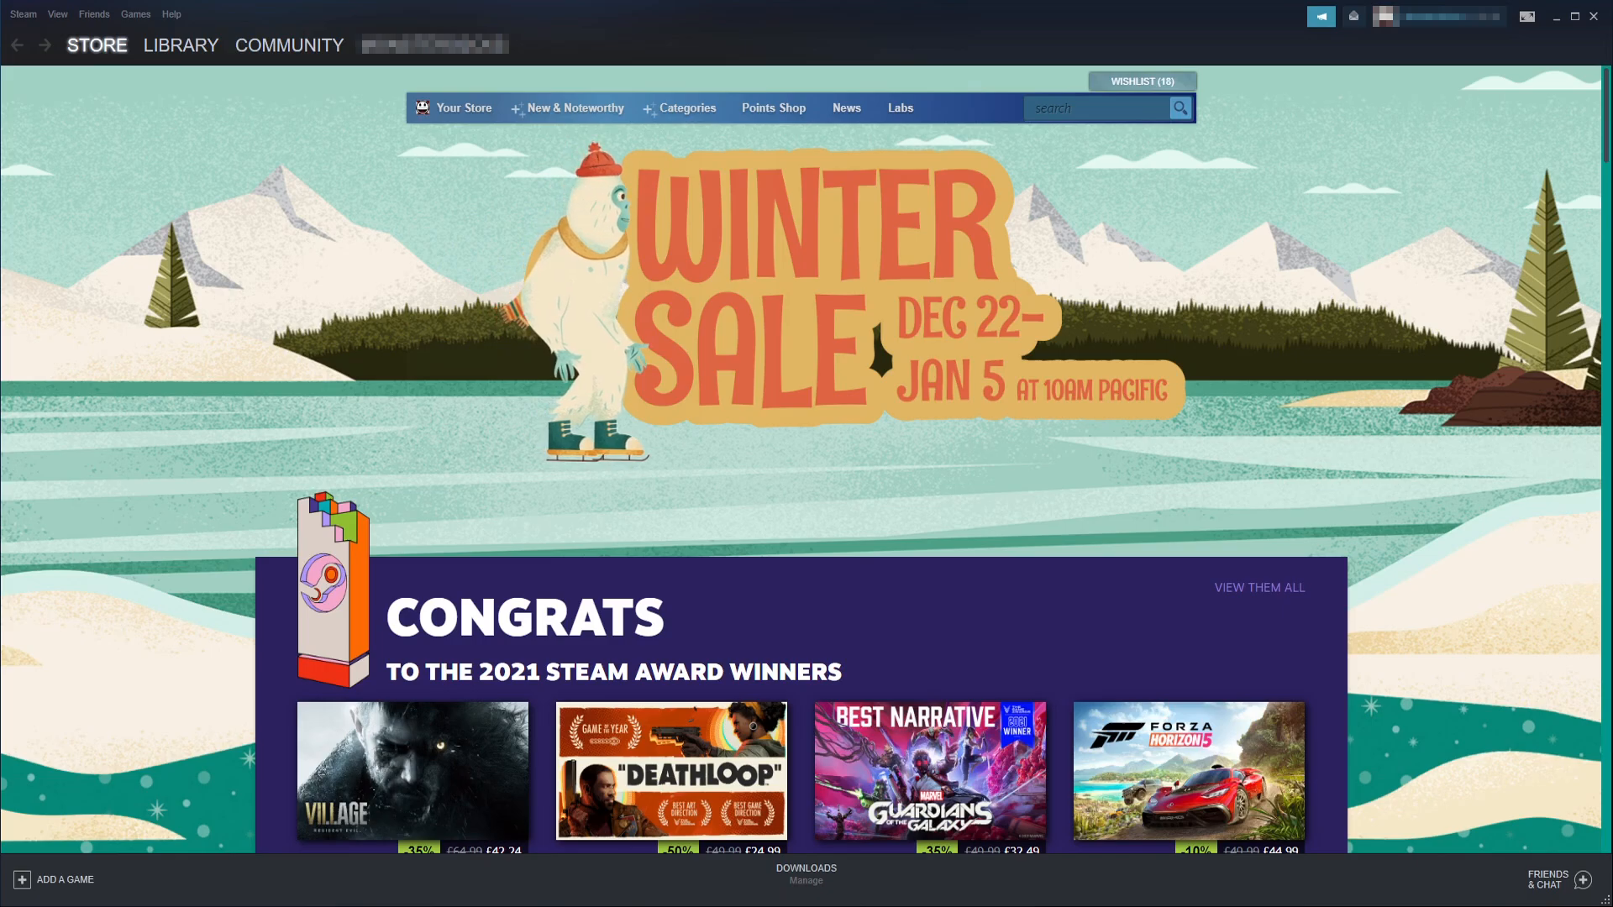
In Library Home, search 'cou' and show Counter-Strike: Global Offensive's Properties
{"action": "left_click", "coordinate": [182, 43]}
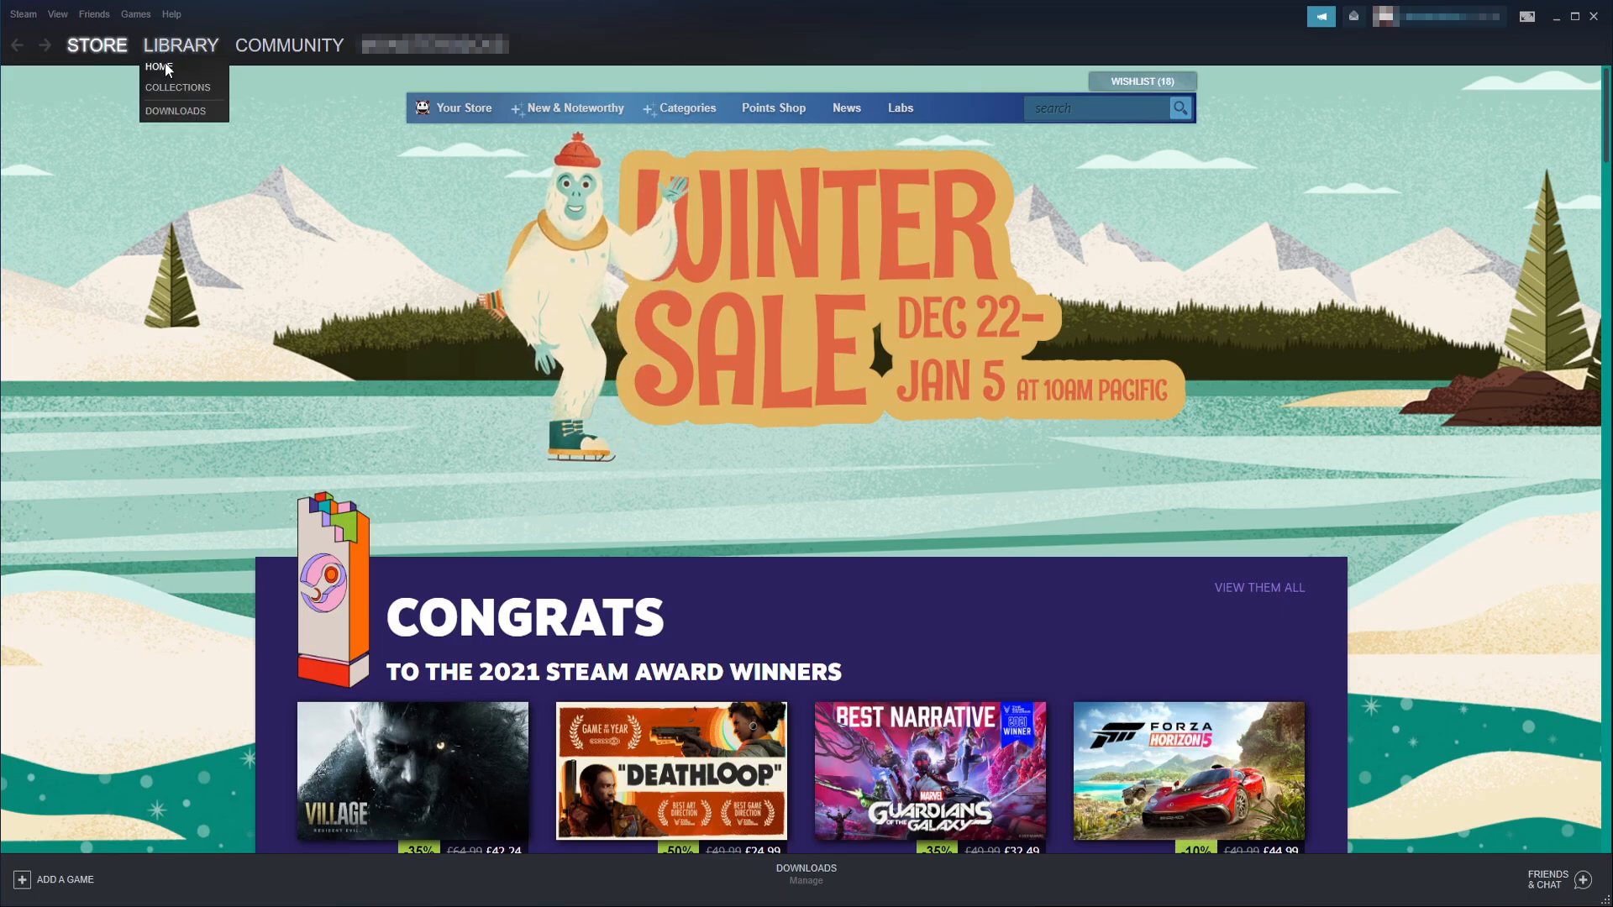
{"action": "left_click", "coordinate": [157, 67]}
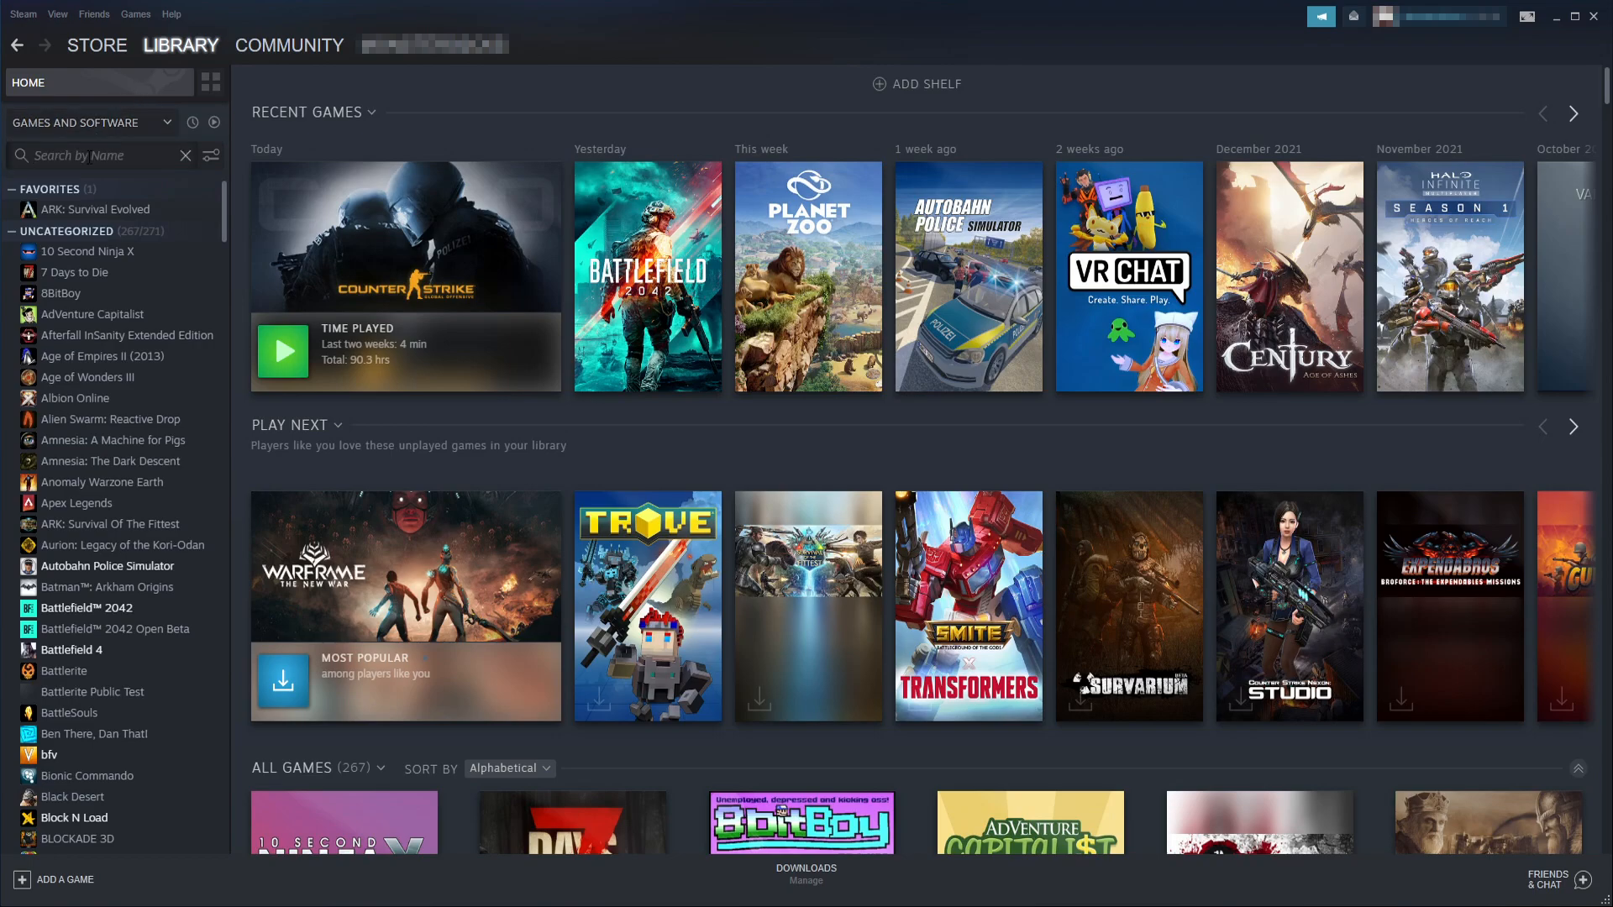
{"action": "type", "text": "cou"}
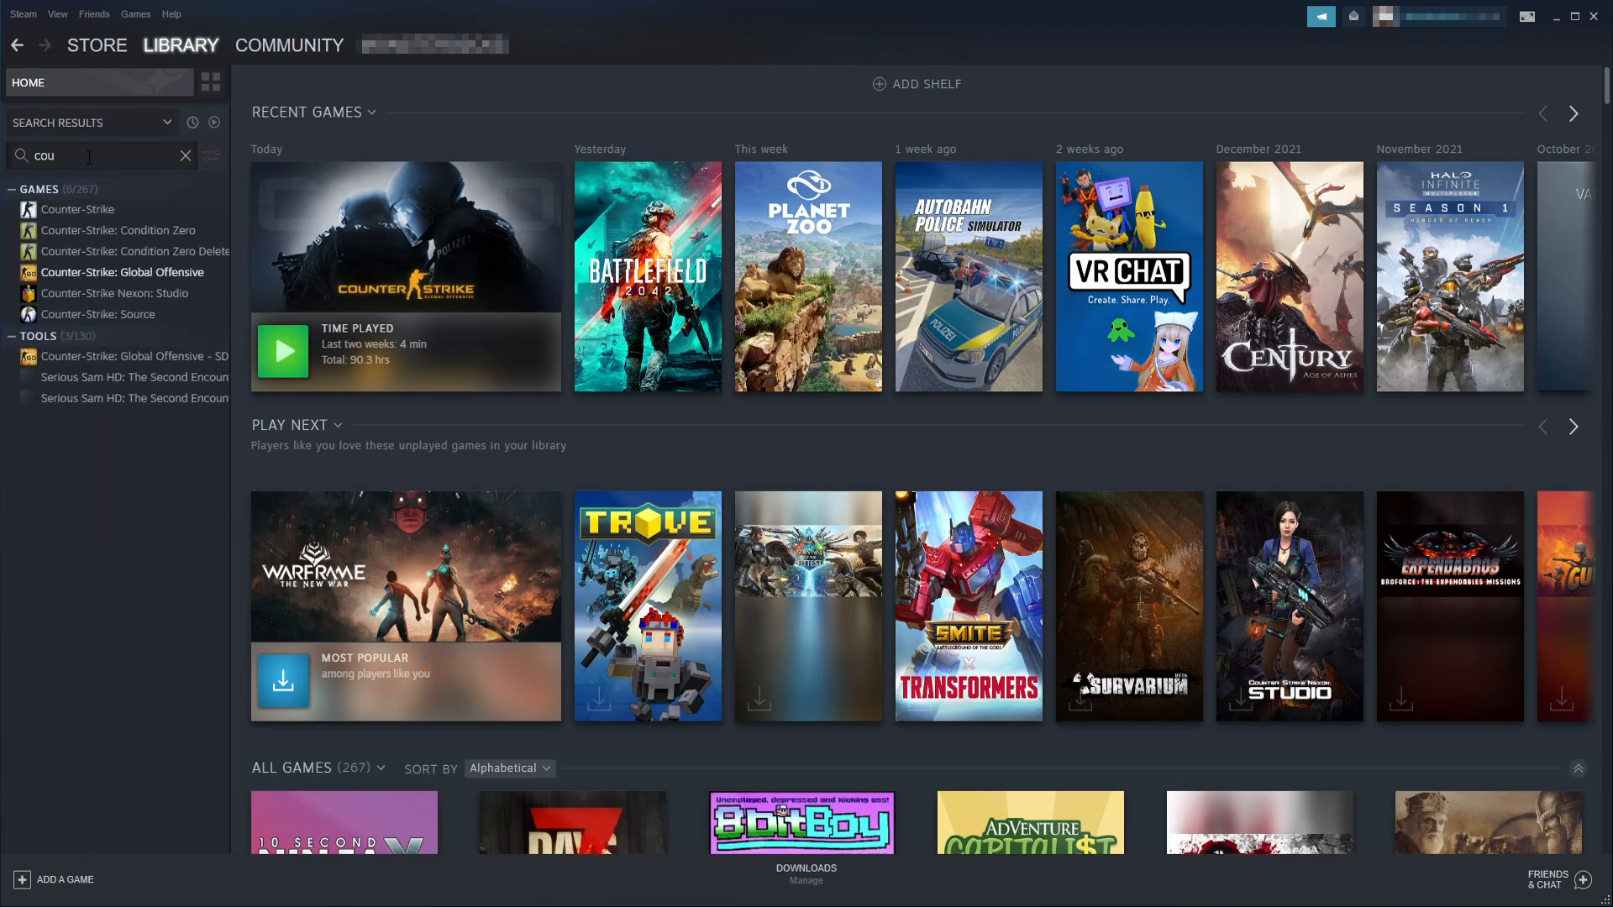
{"action": "mouse_move", "coordinate": [630, 27]}
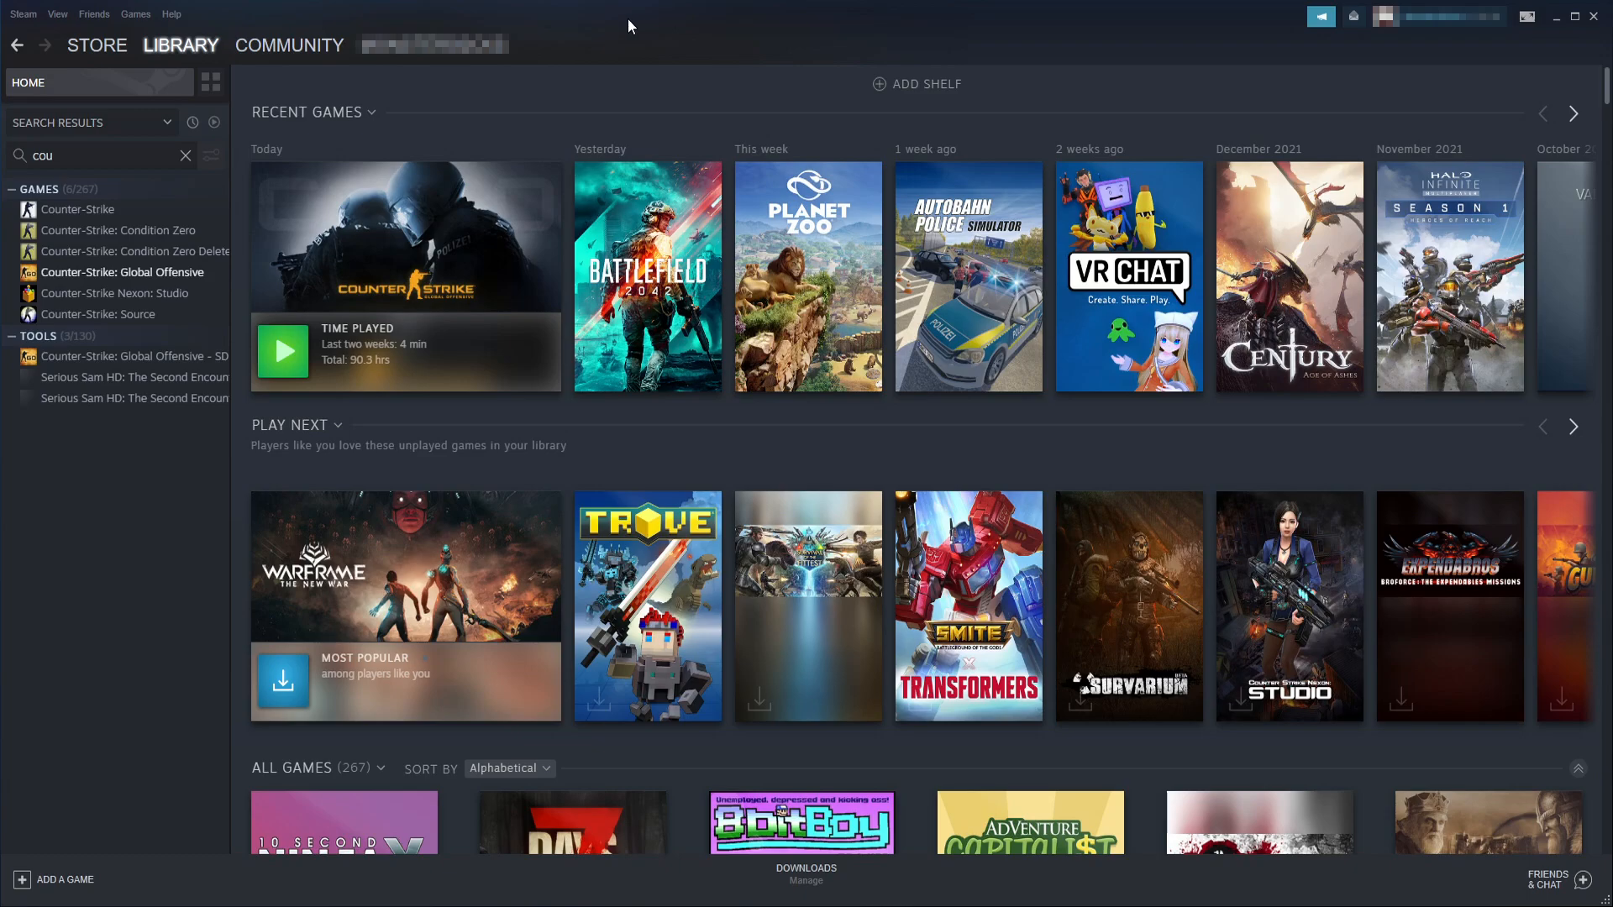
{"action": "right_click", "coordinate": [120, 272]}
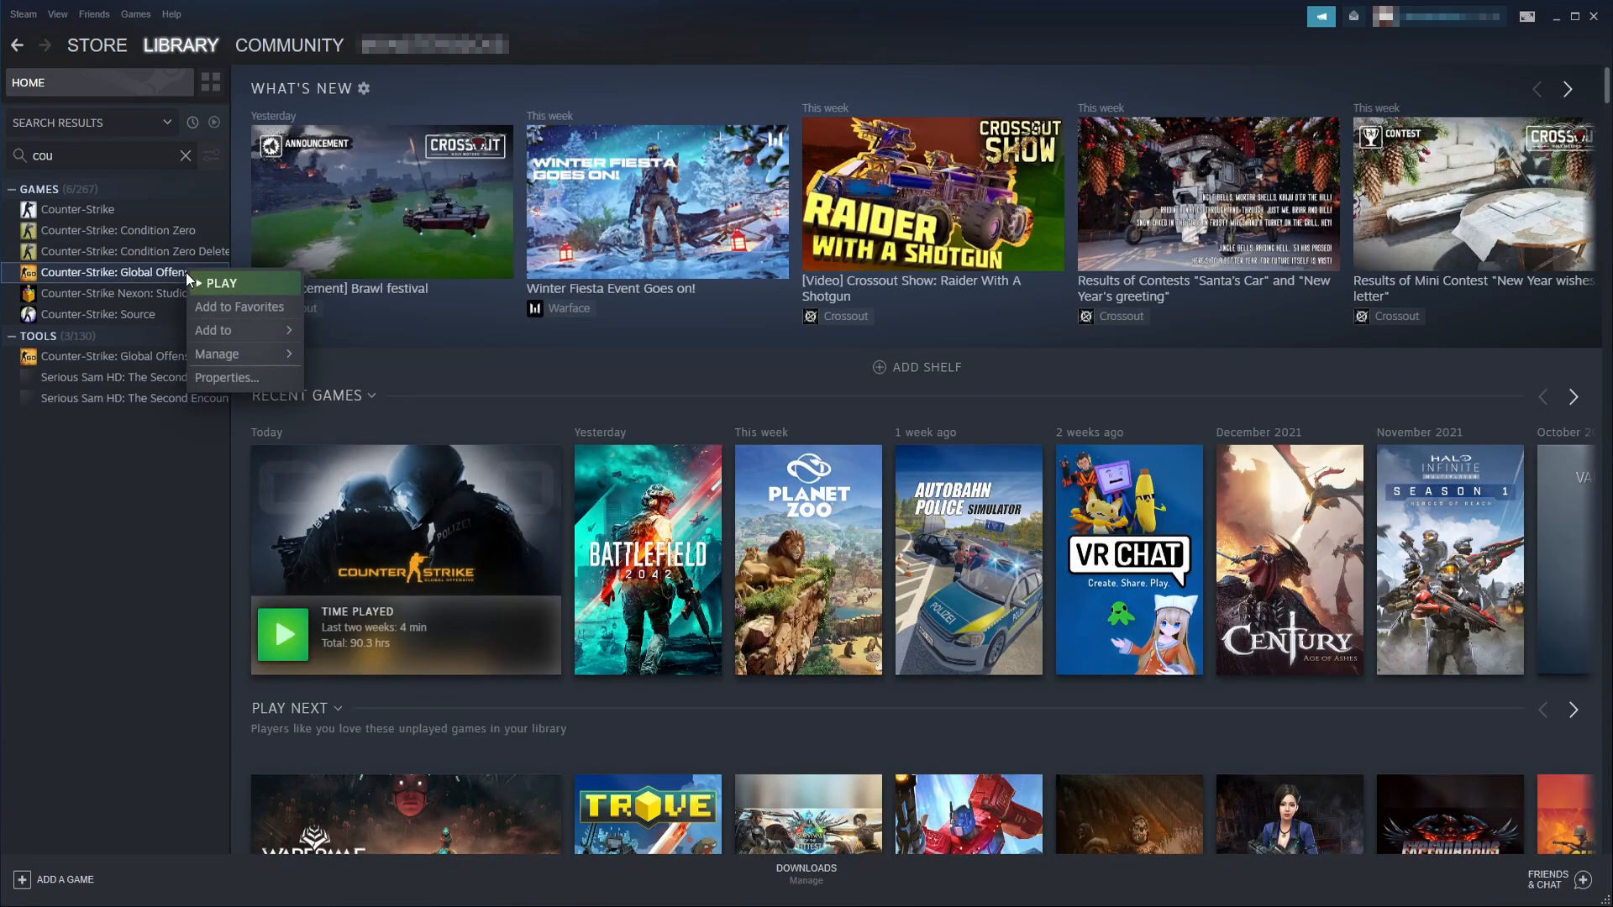
{"action": "left_click", "coordinate": [225, 376]}
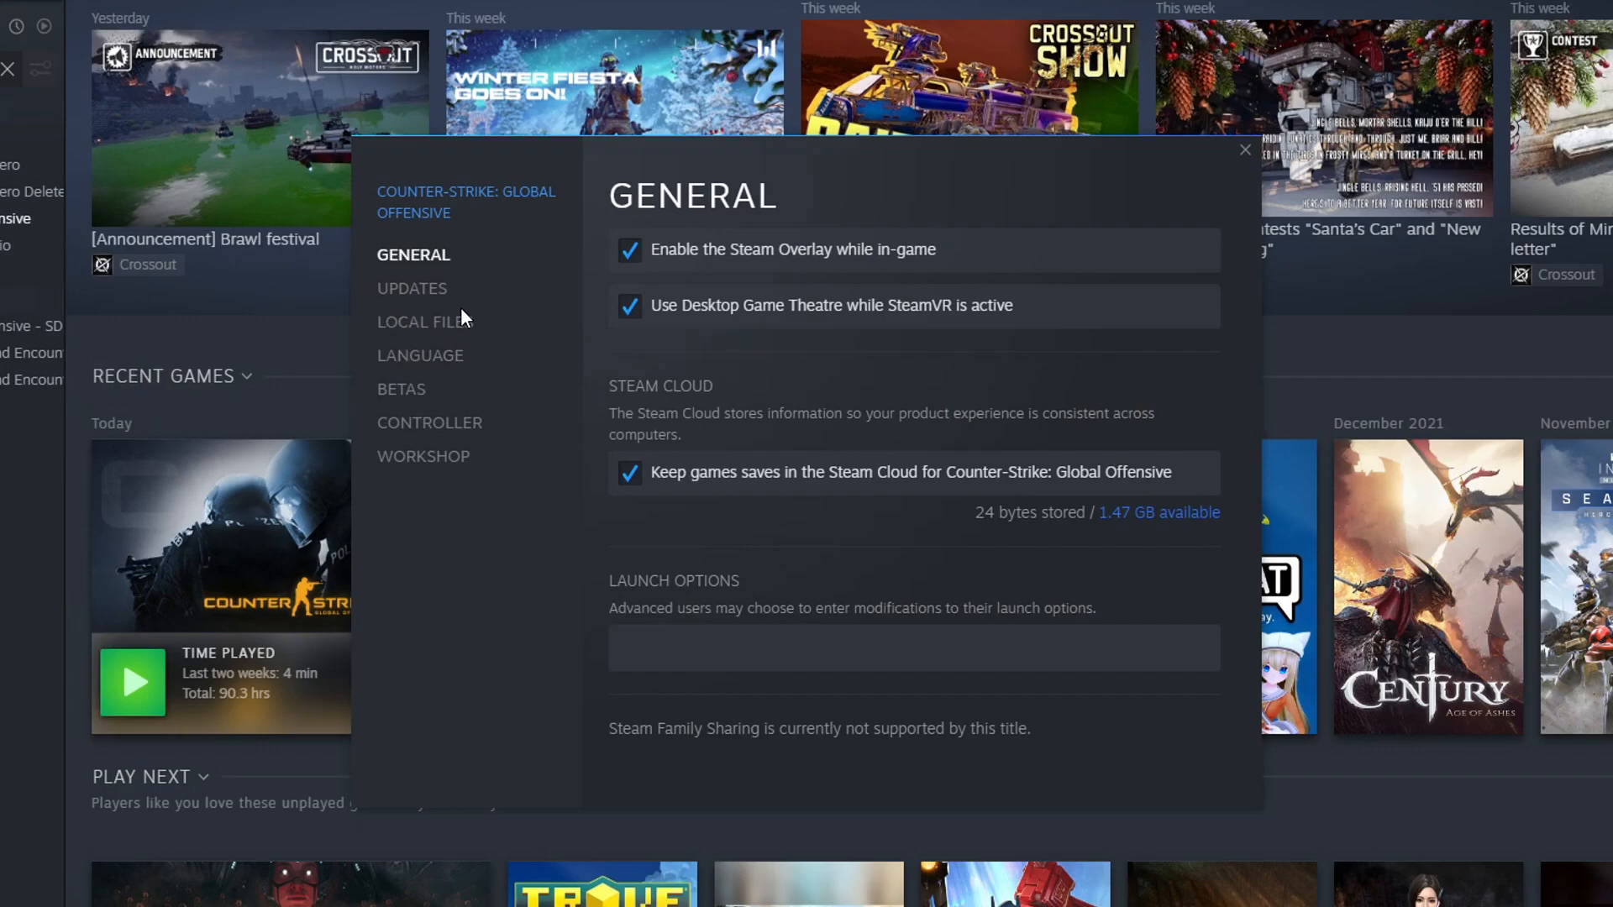
Under Local Files, start Verify integrity of game files for the game
{"action": "left_click", "coordinate": [423, 321]}
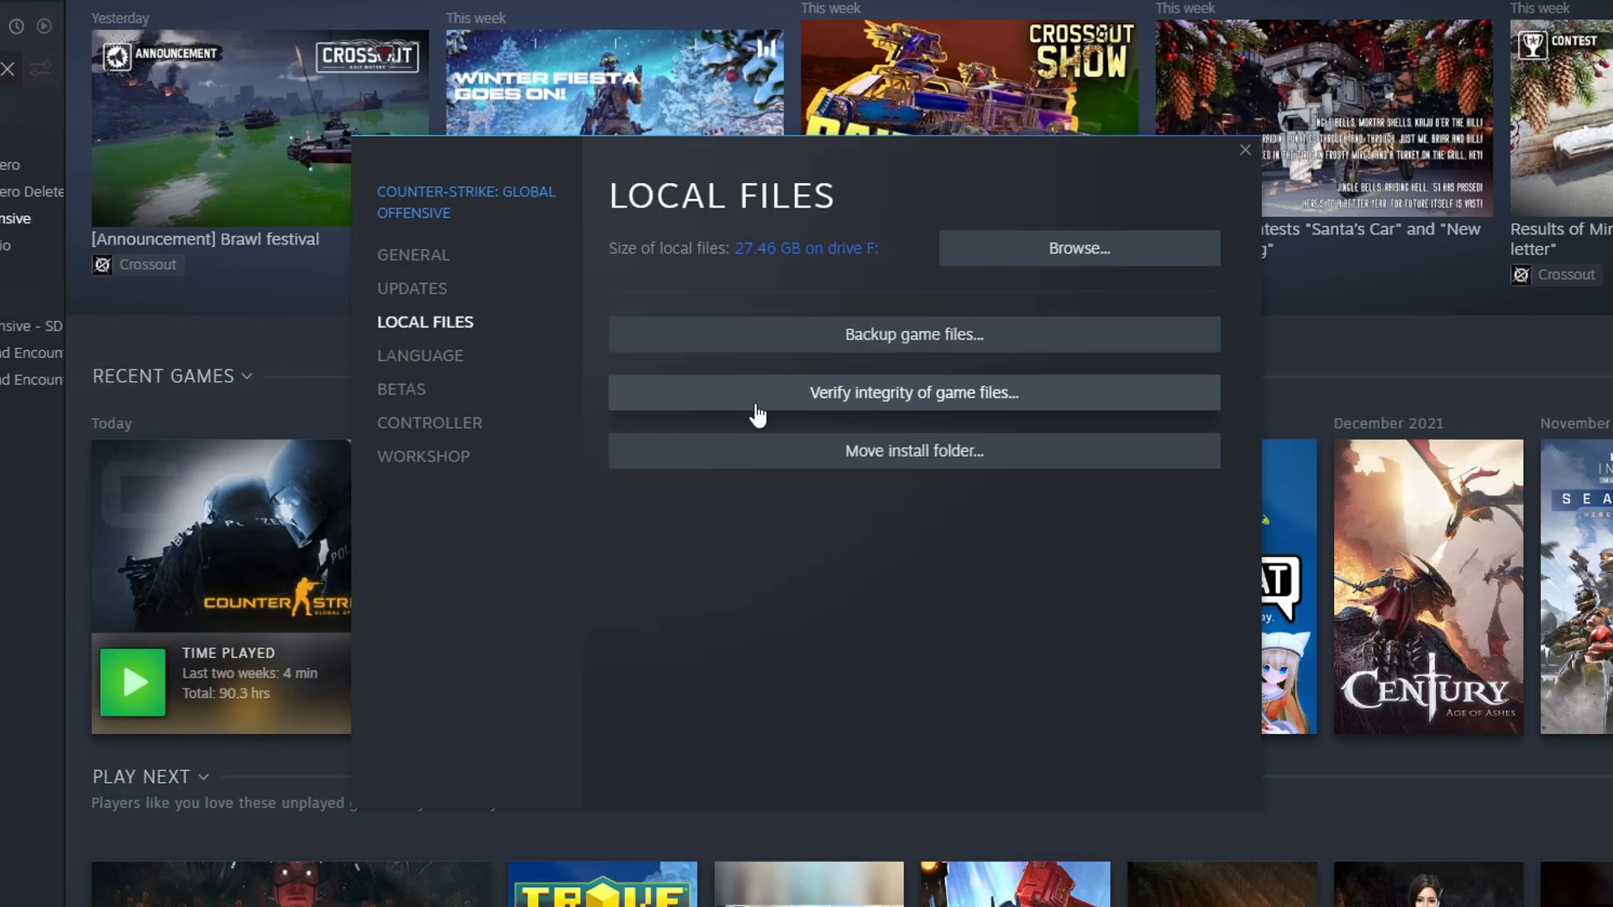
{"action": "mouse_move", "coordinate": [860, 420]}
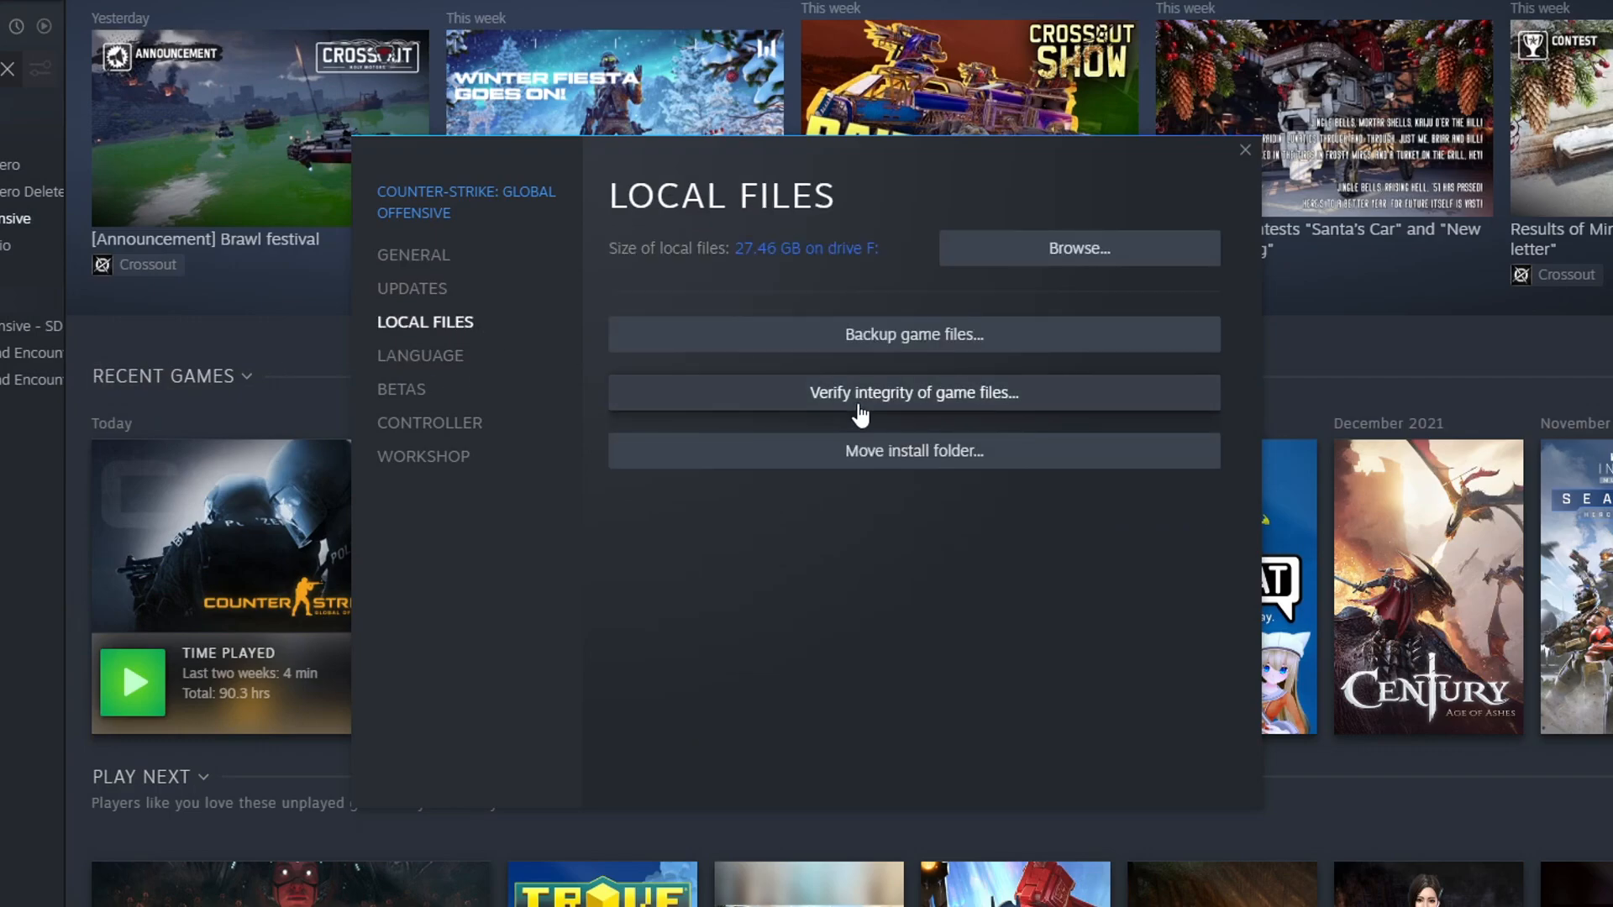
{"action": "left_click", "coordinate": [914, 393]}
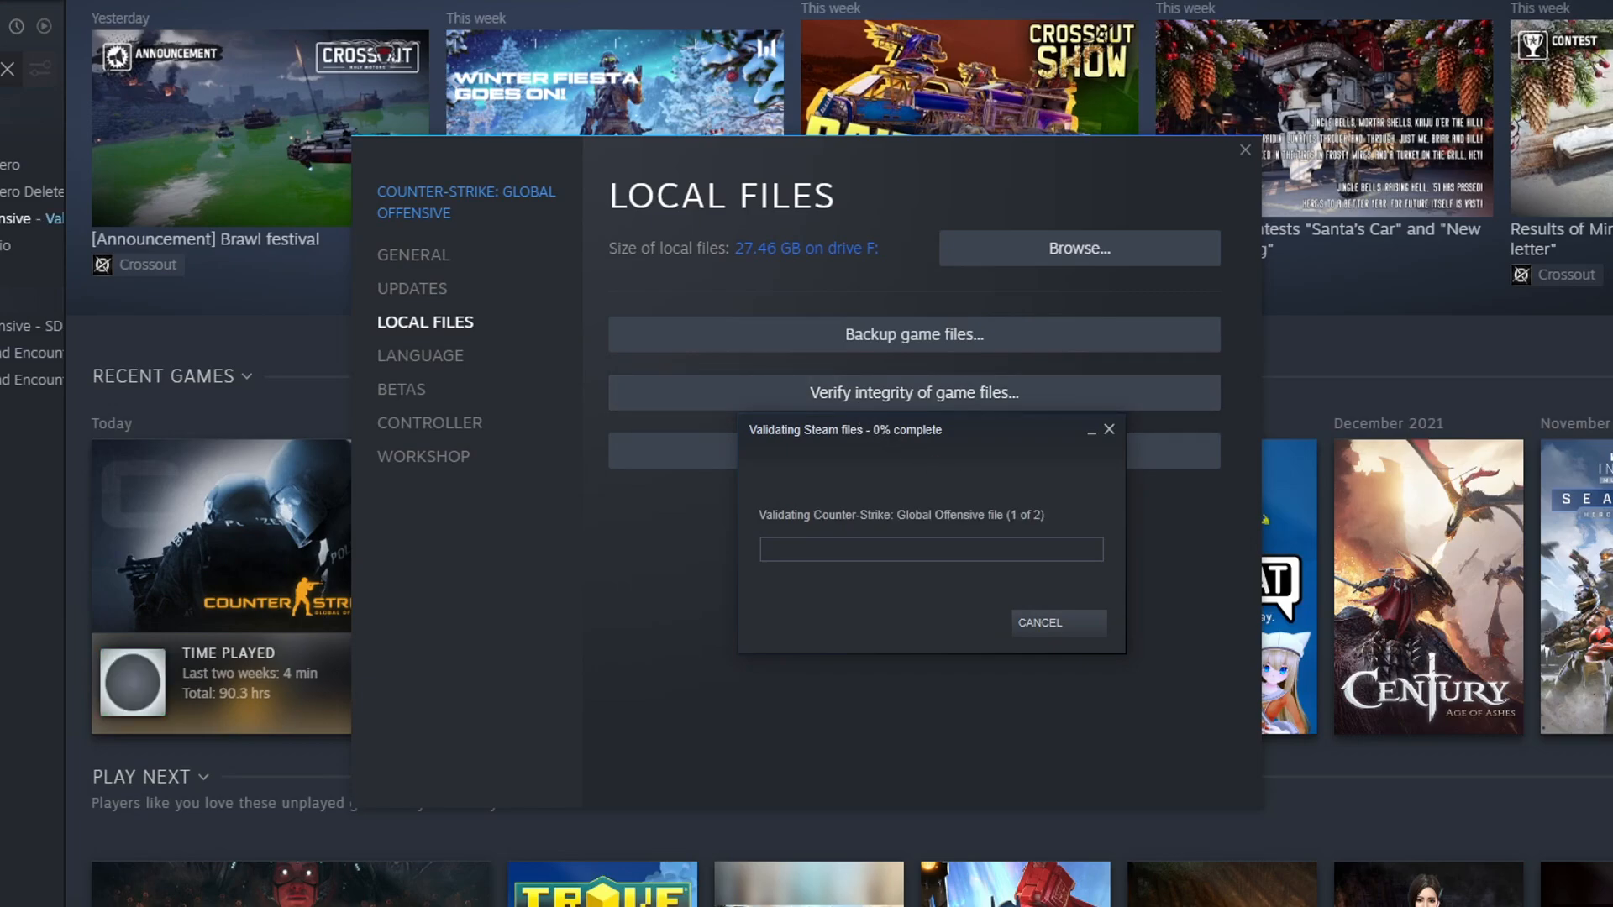